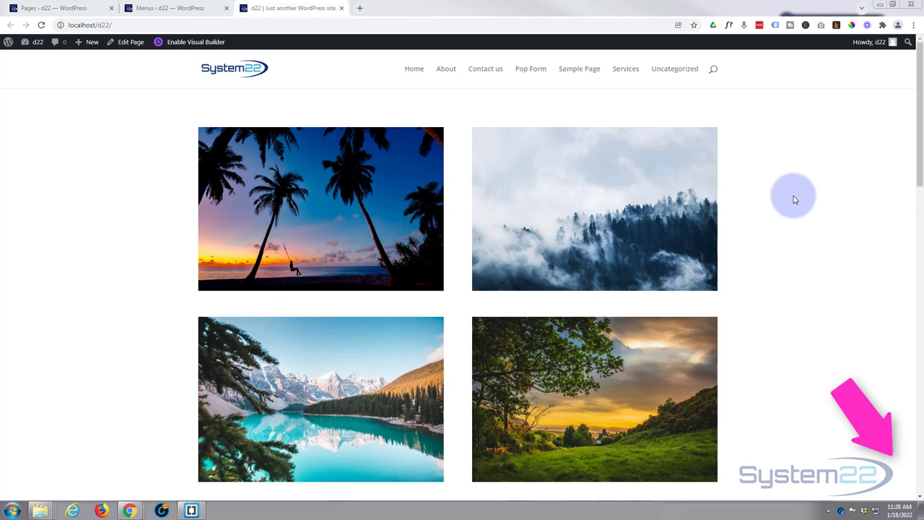
{"action": "mouse_move", "coordinate": [793, 189]}
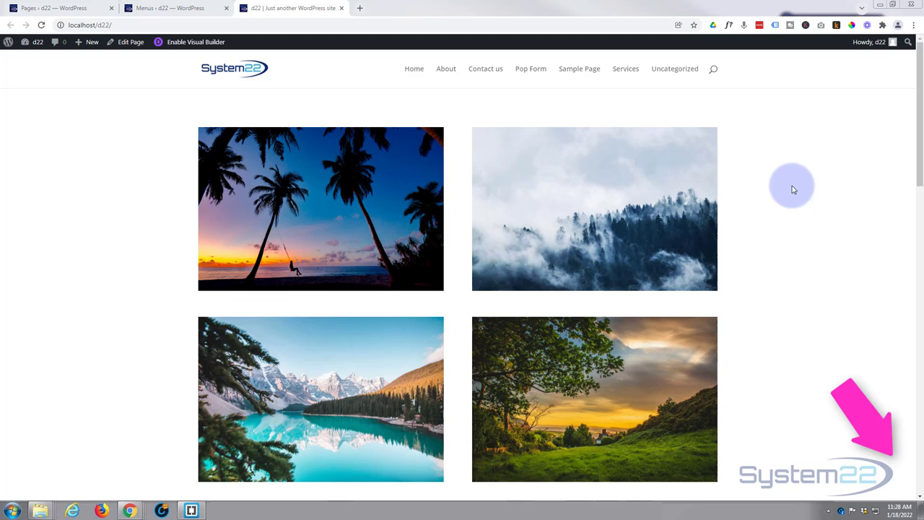
{"action": "mouse_move", "coordinate": [465, 77]}
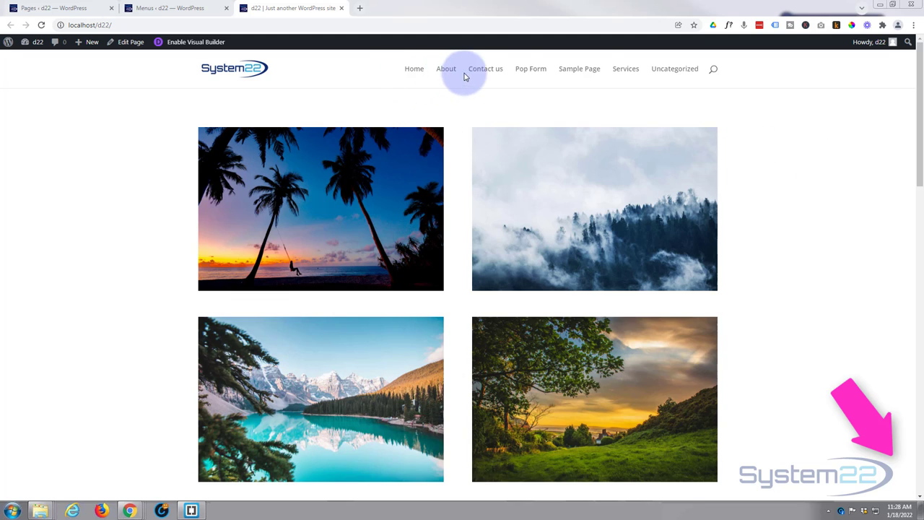
{"action": "mouse_move", "coordinate": [580, 69]}
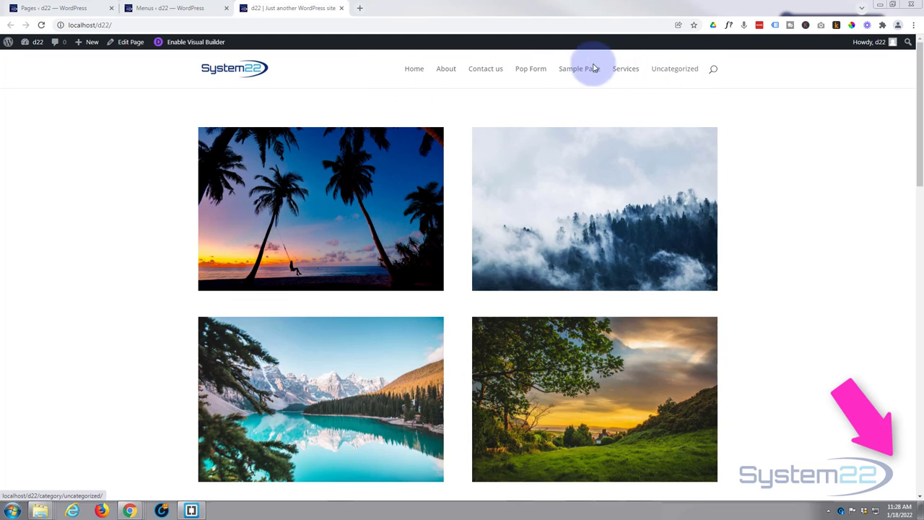
{"action": "mouse_move", "coordinate": [674, 69]}
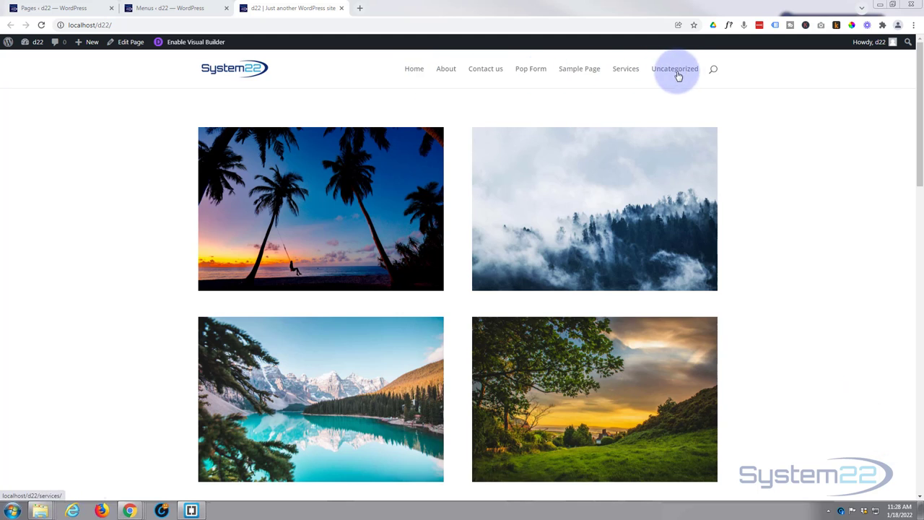
{"action": "mouse_move", "coordinate": [465, 78]}
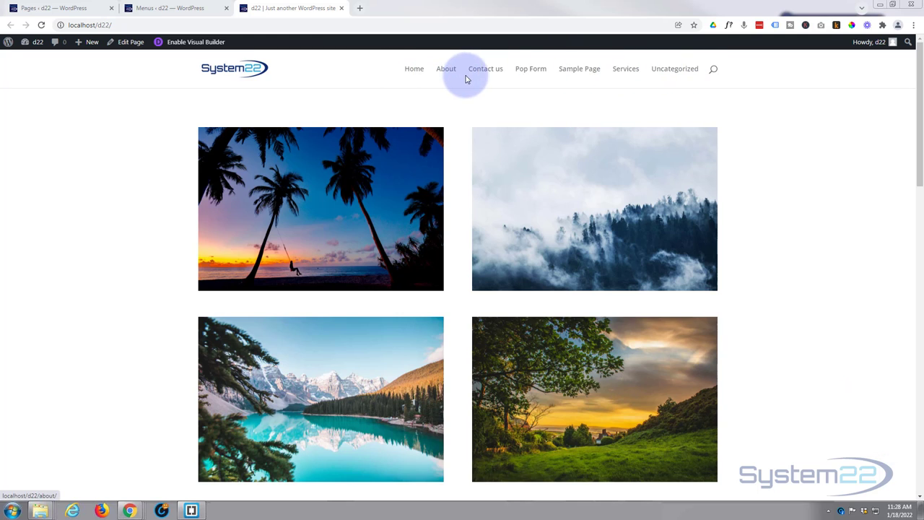
{"action": "mouse_move", "coordinate": [674, 69]}
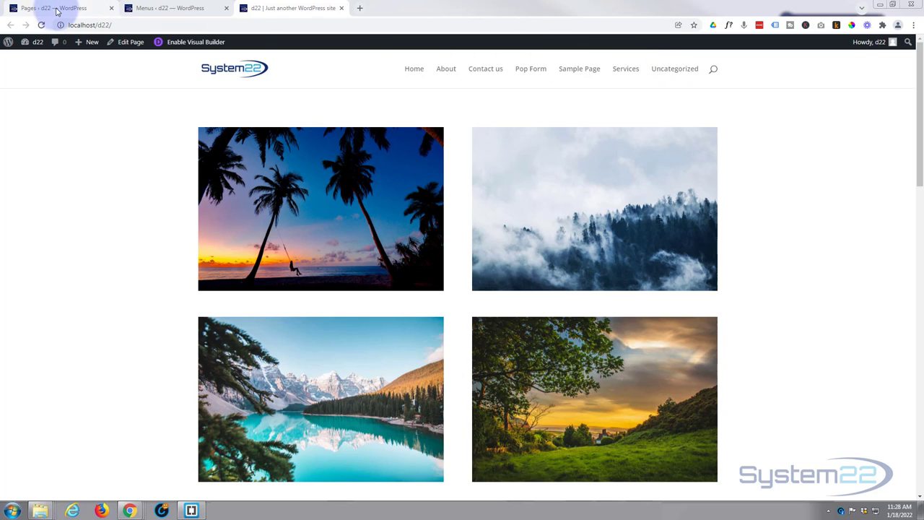
- Return to the admin Pages list where Home is still shown as a draft
{"action": "left_click", "coordinate": [51, 8]}
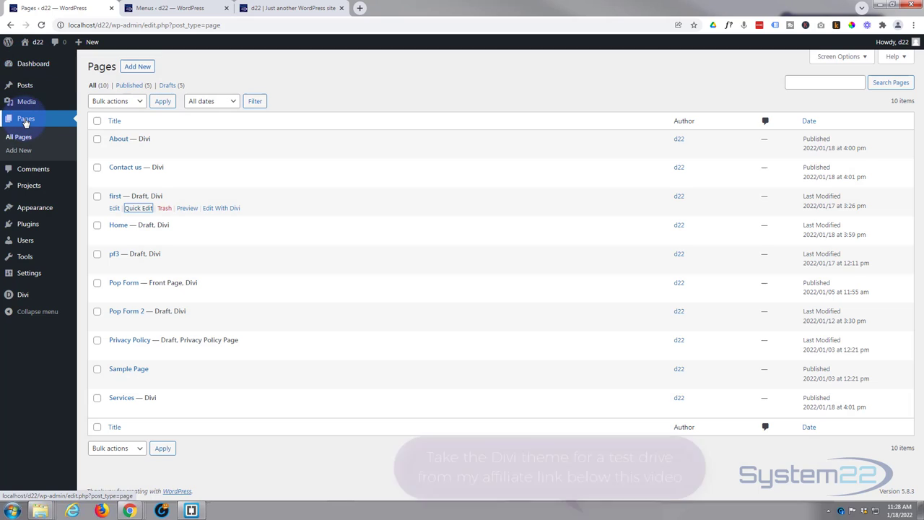
{"action": "mouse_move", "coordinate": [141, 266]}
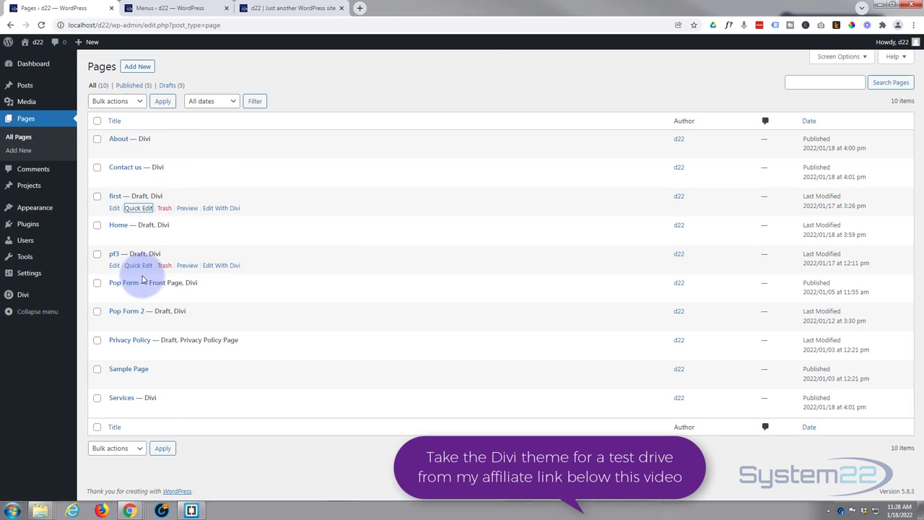
{"action": "mouse_move", "coordinate": [164, 350]}
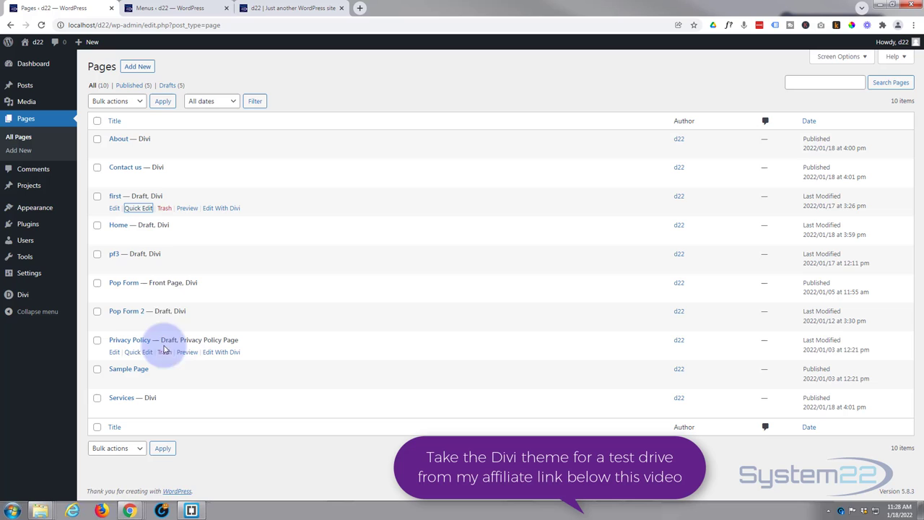
{"action": "mouse_move", "coordinate": [229, 133]}
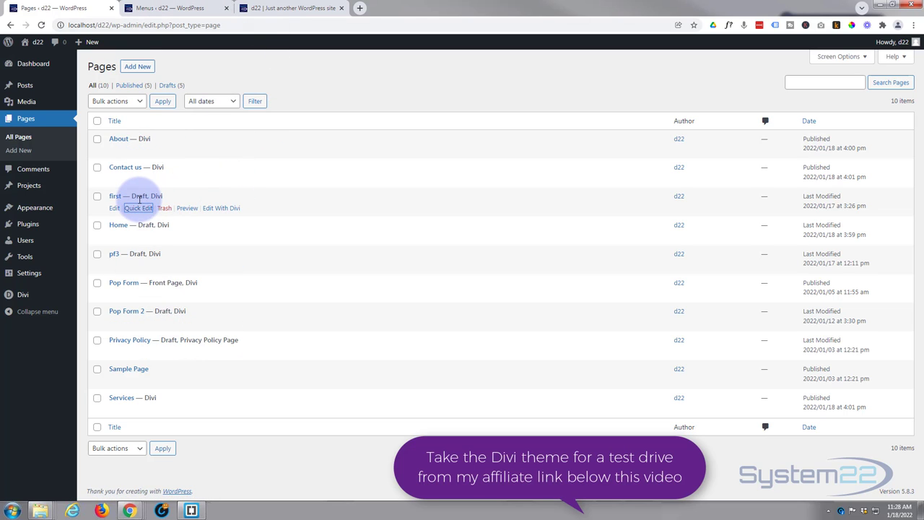
{"action": "mouse_move", "coordinate": [148, 225]}
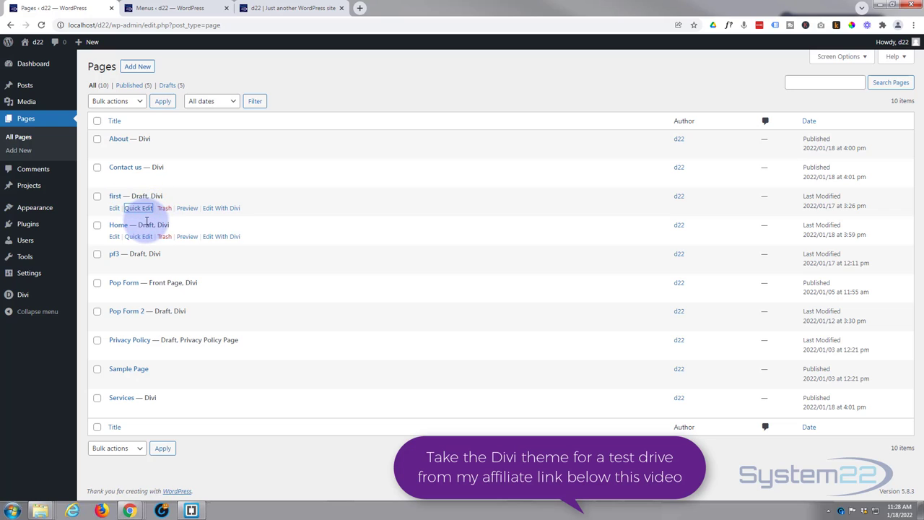
{"action": "mouse_move", "coordinate": [129, 254]}
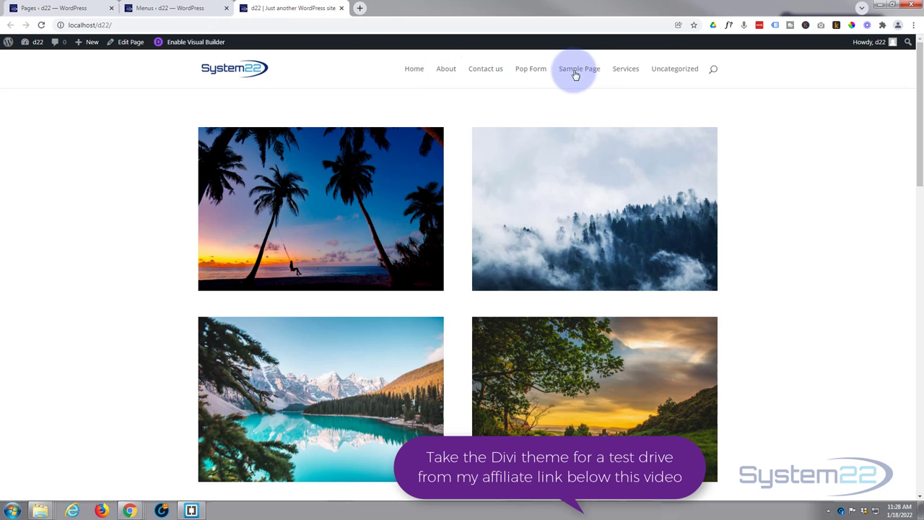
{"action": "mouse_move", "coordinate": [413, 69]}
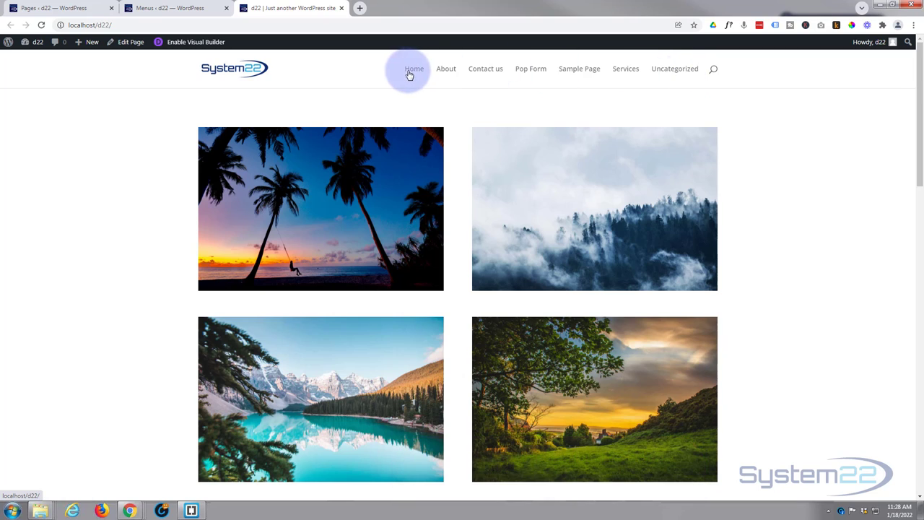
{"action": "mouse_move", "coordinate": [433, 68]}
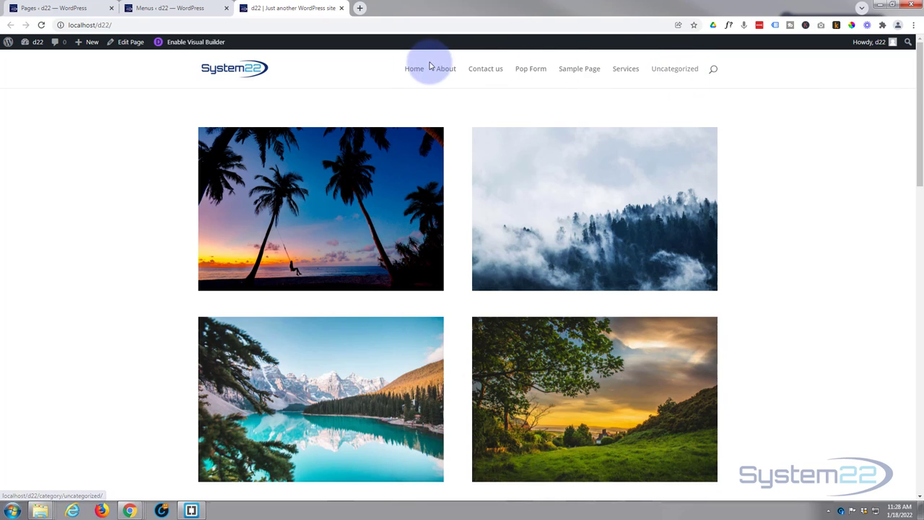
{"action": "mouse_move", "coordinate": [325, 69]}
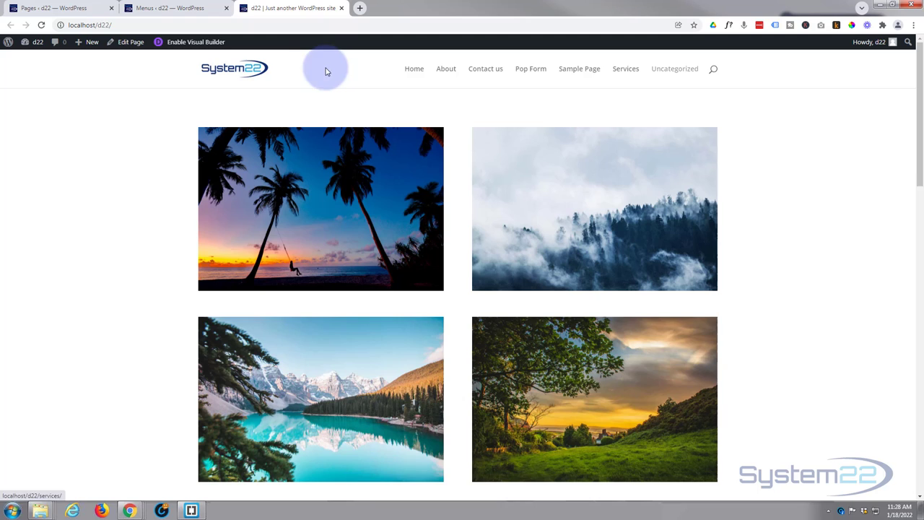
{"action": "mouse_move", "coordinate": [332, 88]}
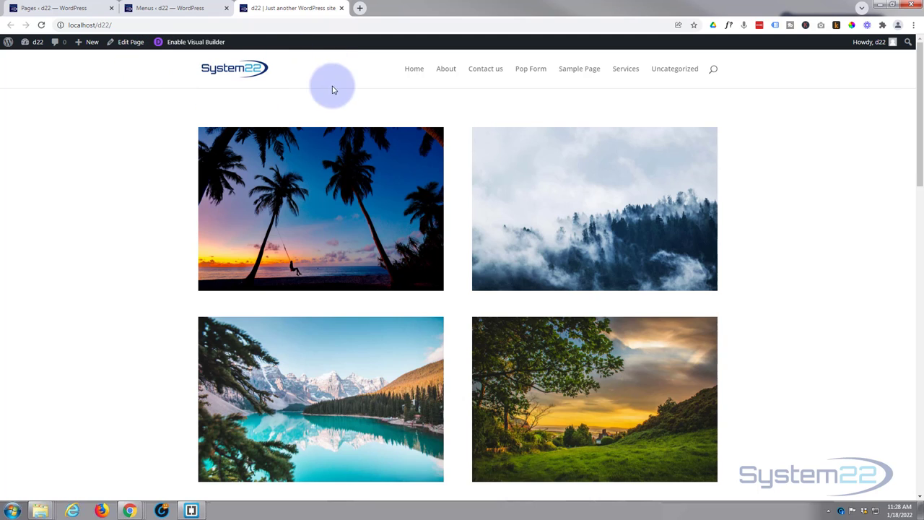
{"action": "mouse_move", "coordinate": [280, 88]}
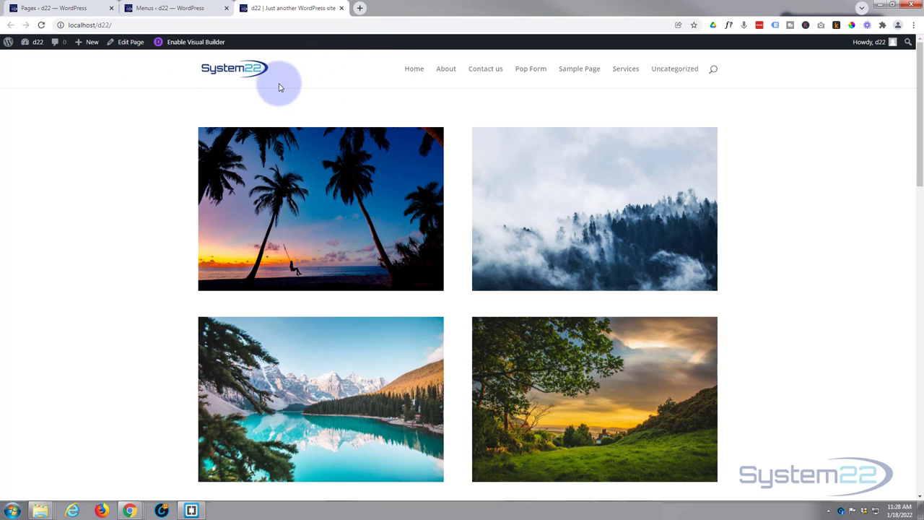
{"action": "mouse_move", "coordinate": [311, 104]}
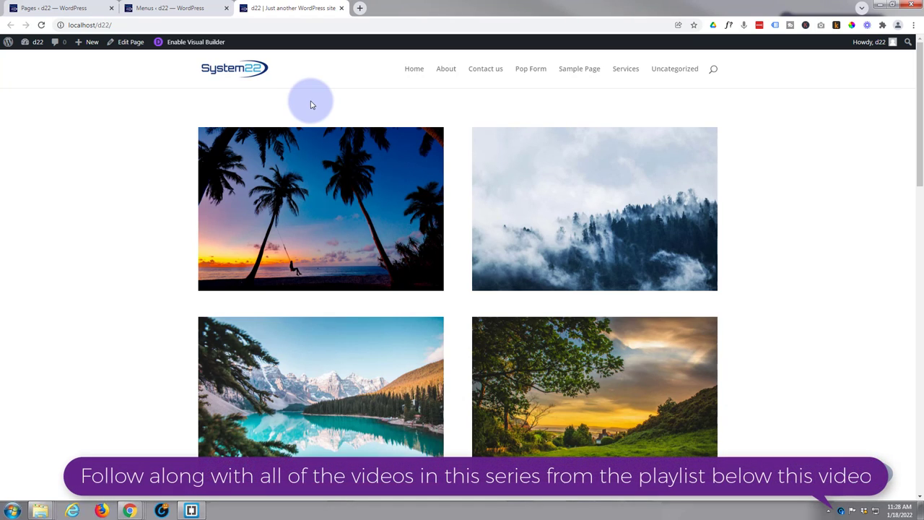
{"action": "mouse_move", "coordinate": [311, 98]}
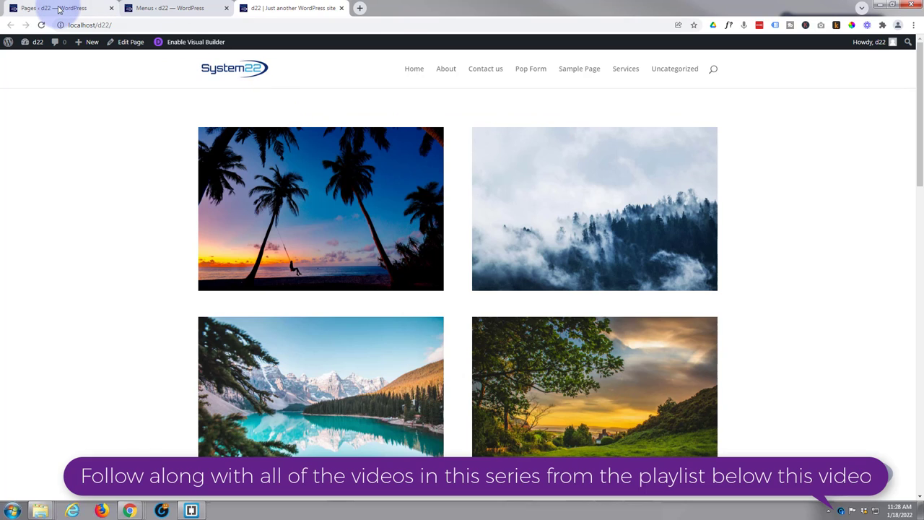
{"action": "left_click", "coordinate": [58, 9]}
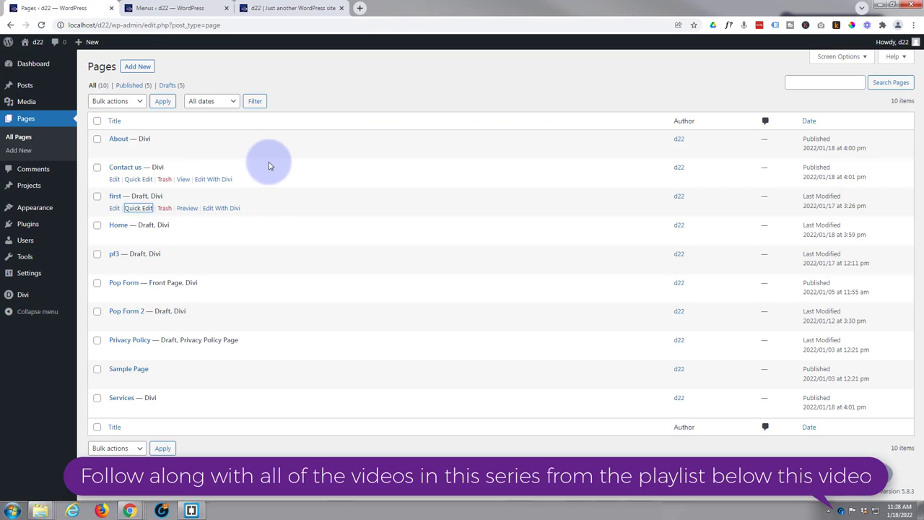
{"action": "mouse_move", "coordinate": [252, 143]}
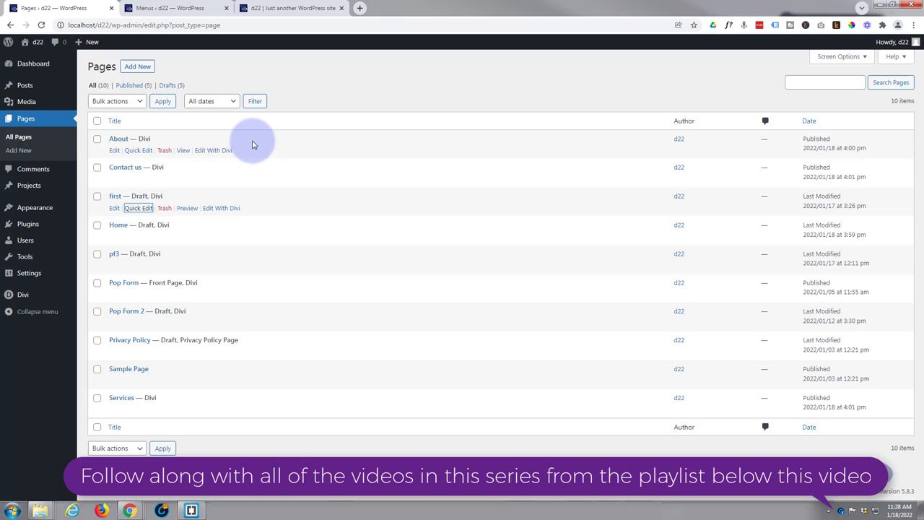
{"action": "mouse_move", "coordinate": [151, 216]}
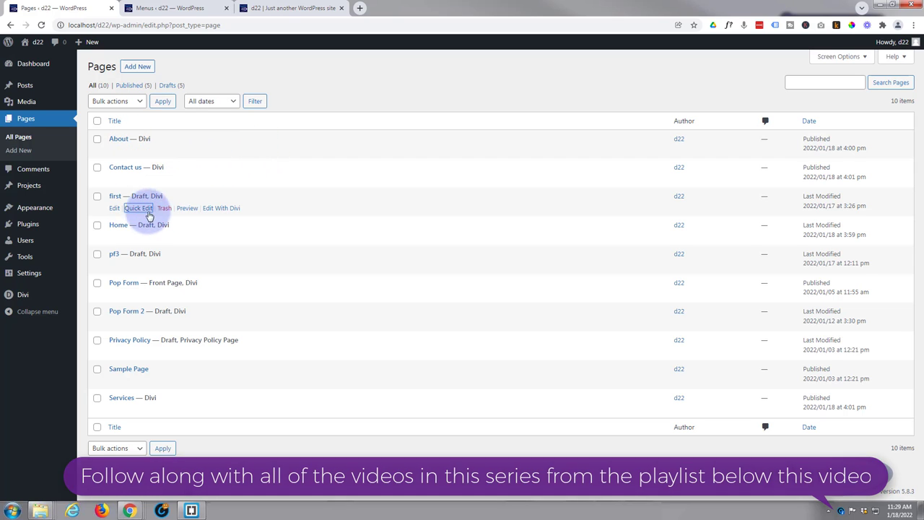
{"action": "mouse_move", "coordinate": [150, 227]}
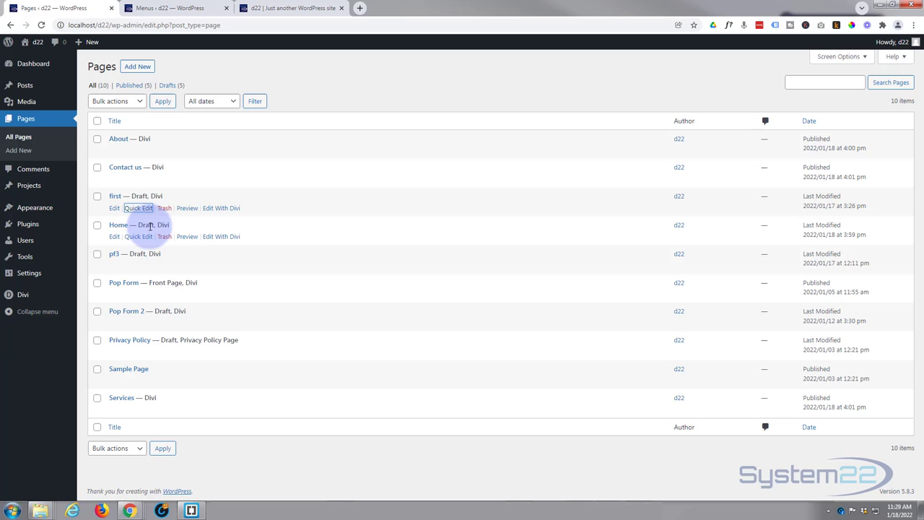
{"action": "mouse_move", "coordinate": [197, 229]}
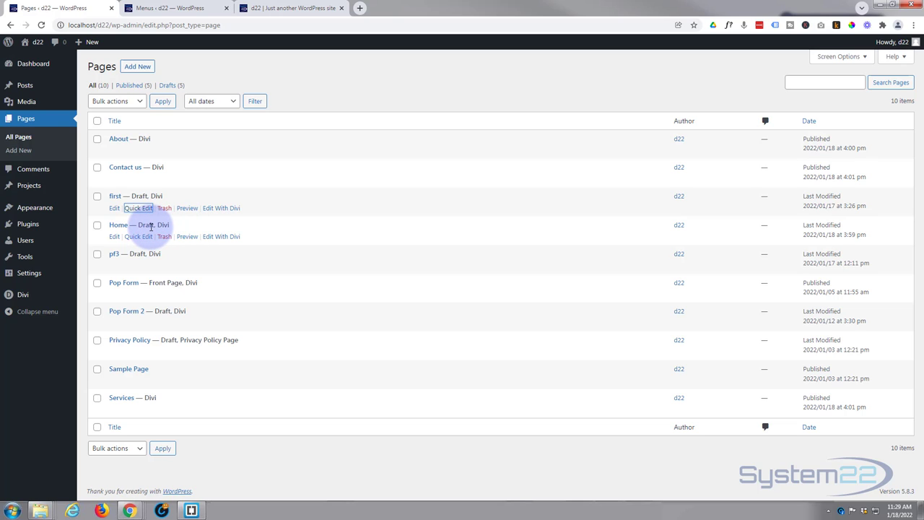
{"action": "mouse_move", "coordinate": [139, 237]}
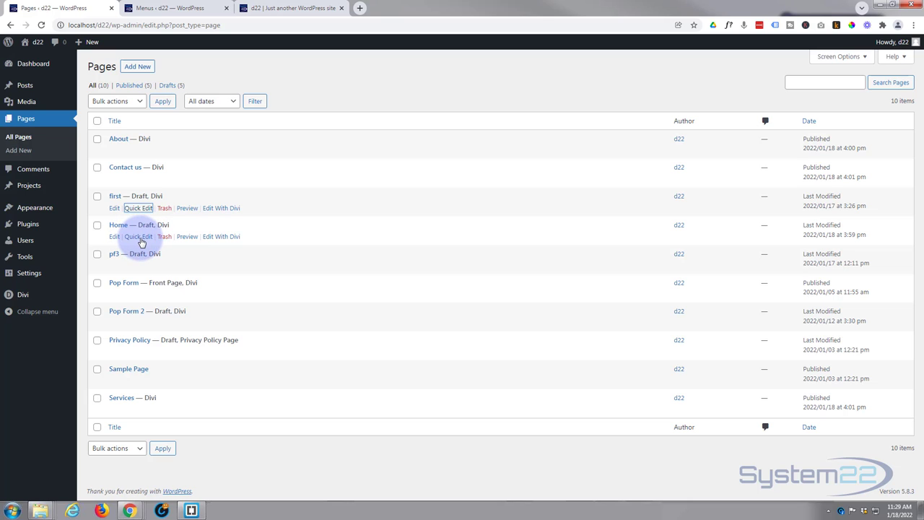
{"action": "mouse_move", "coordinate": [139, 236]}
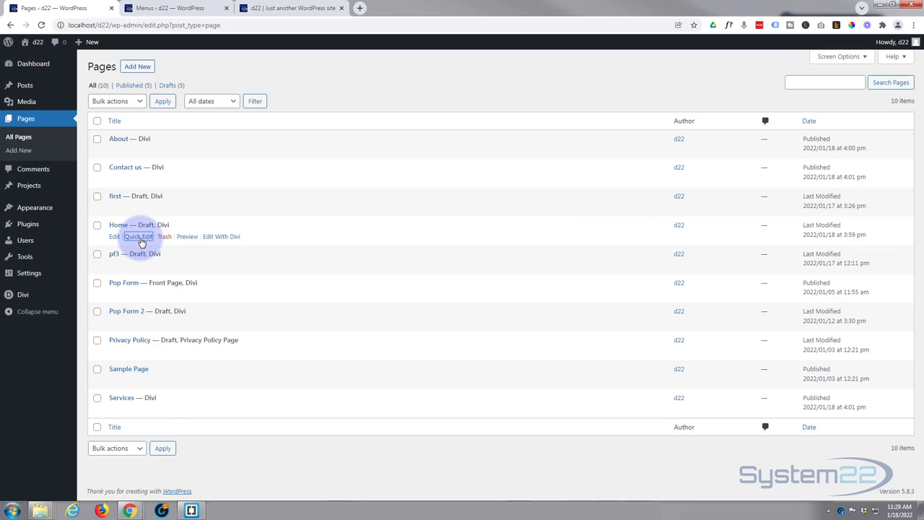
- Quick-edit the Home page, change its status from Draft to Published and update it
{"action": "left_click", "coordinate": [139, 236]}
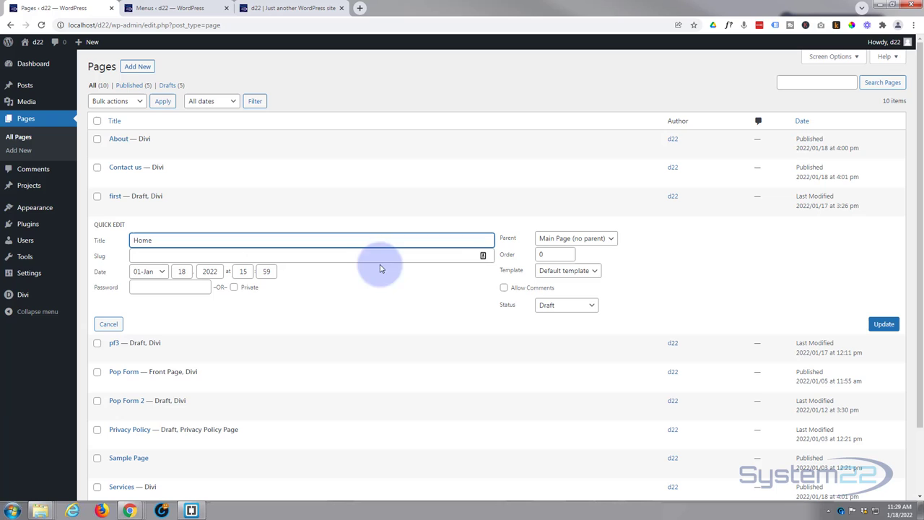
{"action": "mouse_move", "coordinate": [535, 311]}
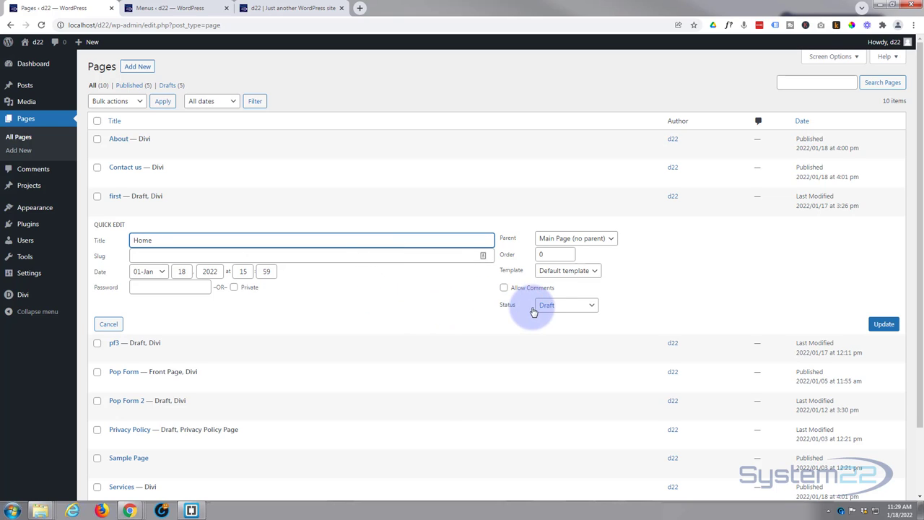
{"action": "left_click", "coordinate": [566, 305]}
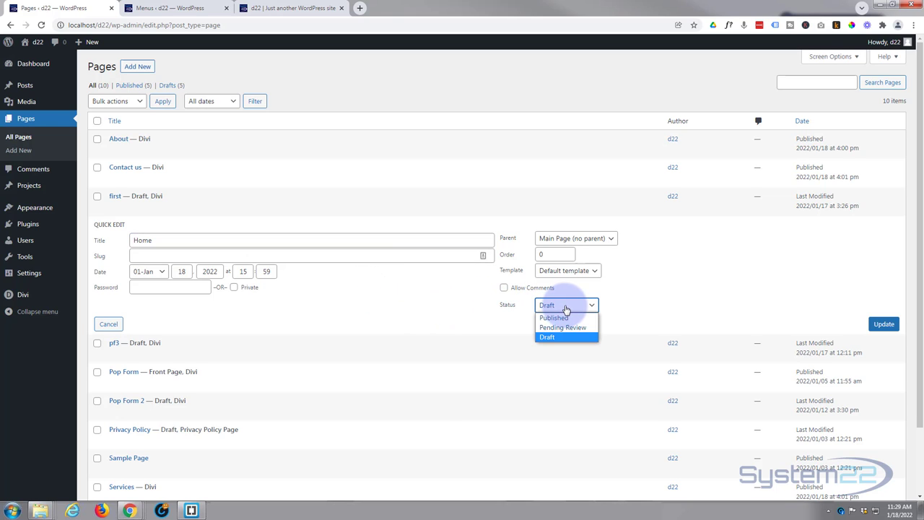
{"action": "left_click", "coordinate": [555, 318]}
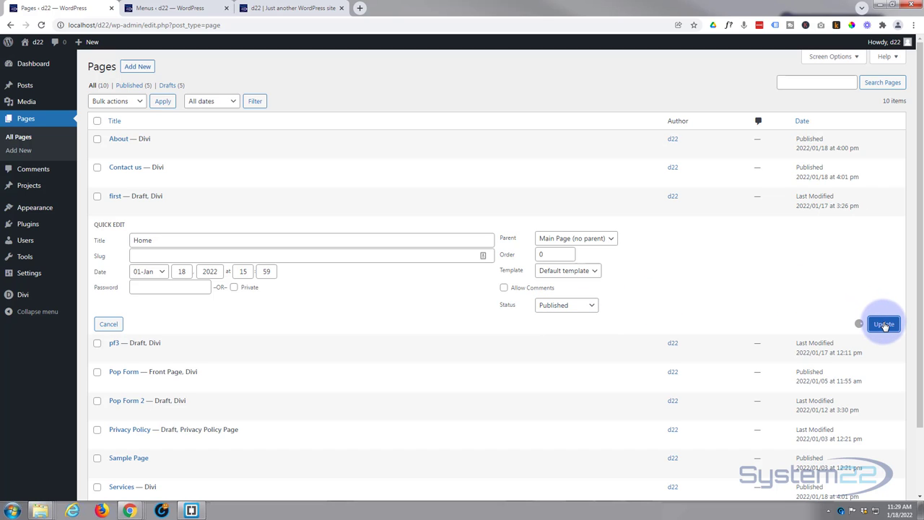
{"action": "left_click", "coordinate": [884, 324]}
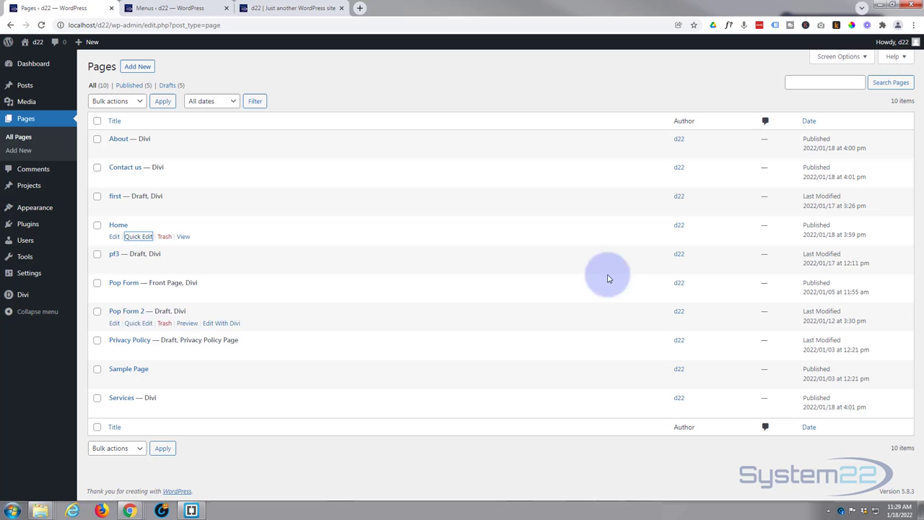
{"action": "mouse_move", "coordinate": [179, 232]}
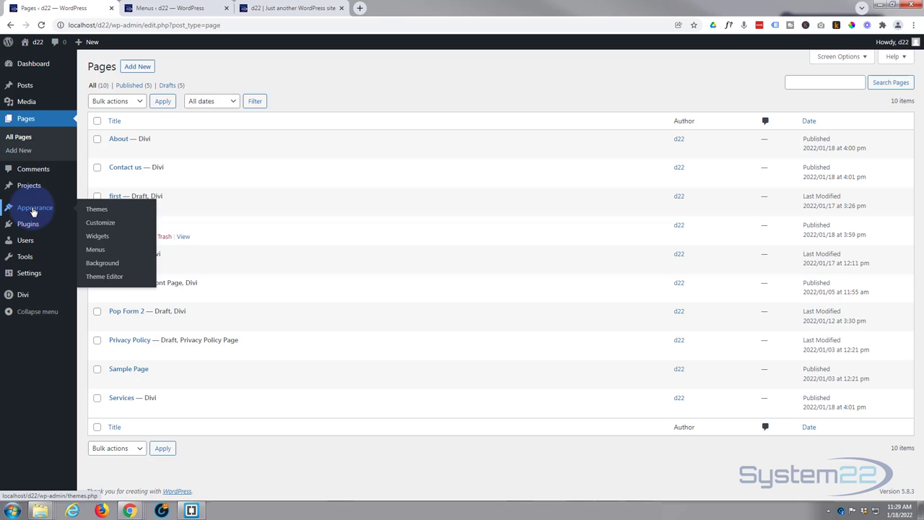
{"action": "mouse_move", "coordinate": [95, 248]}
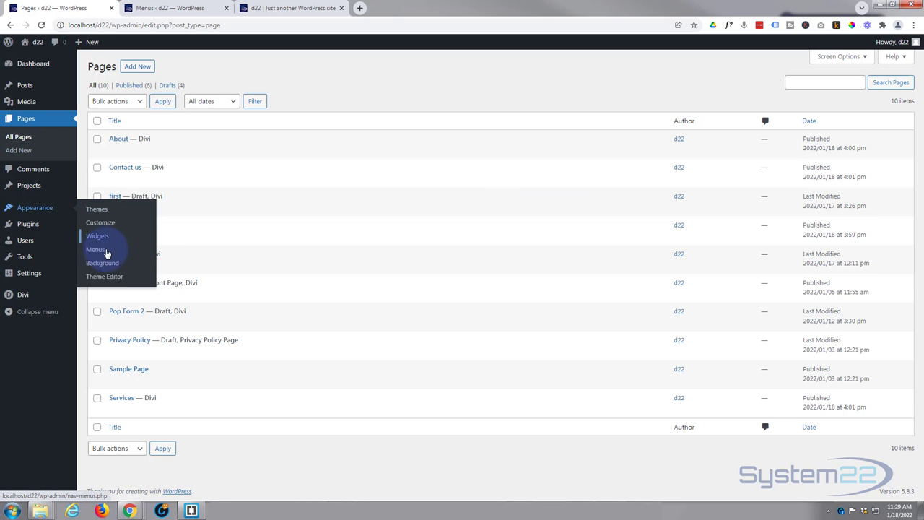
- In Appearance > Menus, name the new menu 'Top' and assign it the Primary Menu location
{"action": "left_click", "coordinate": [96, 248]}
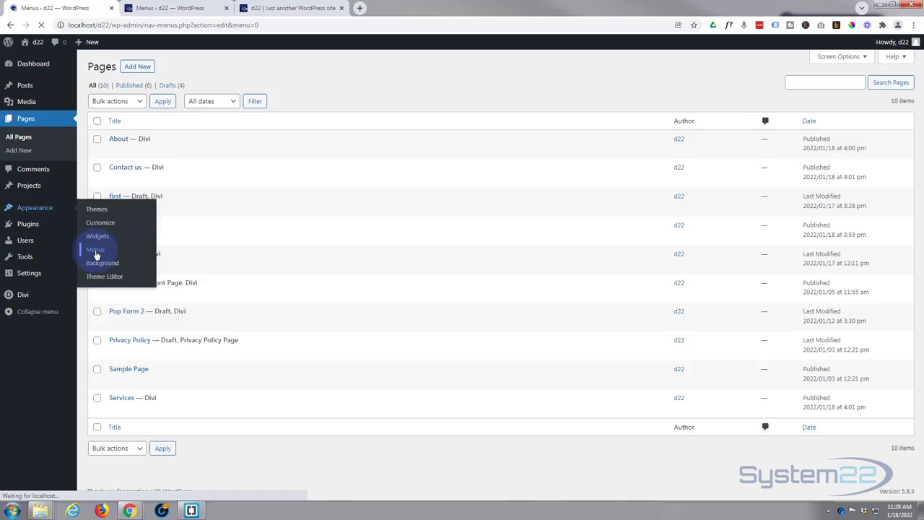
{"action": "left_click", "coordinate": [96, 248]}
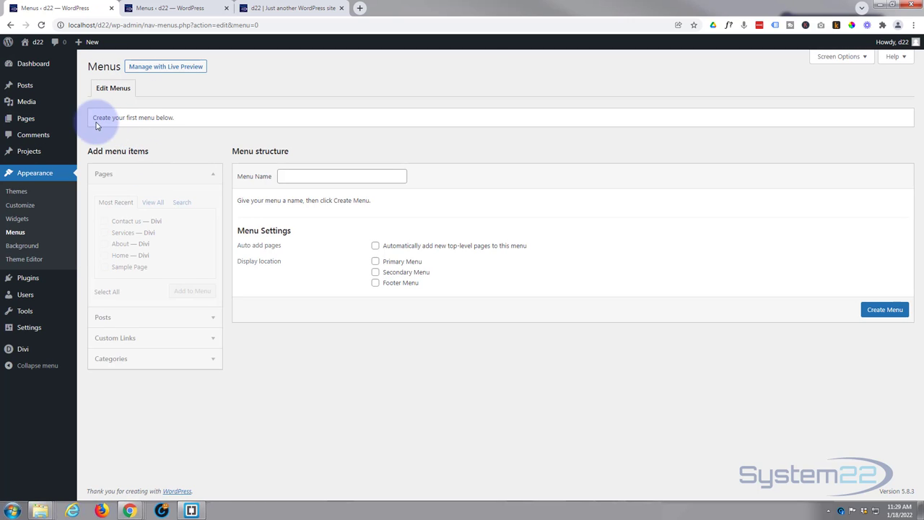
{"action": "left_click", "coordinate": [341, 176]}
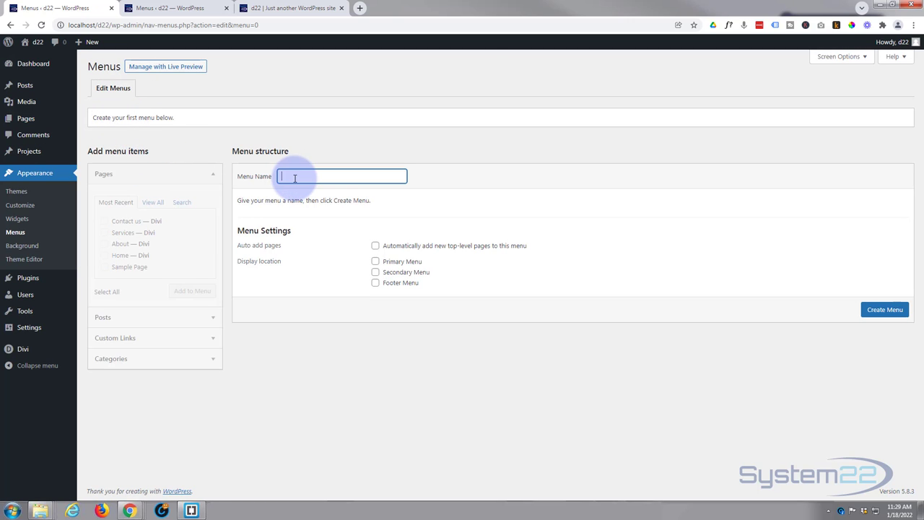
{"action": "type", "text": "Top"}
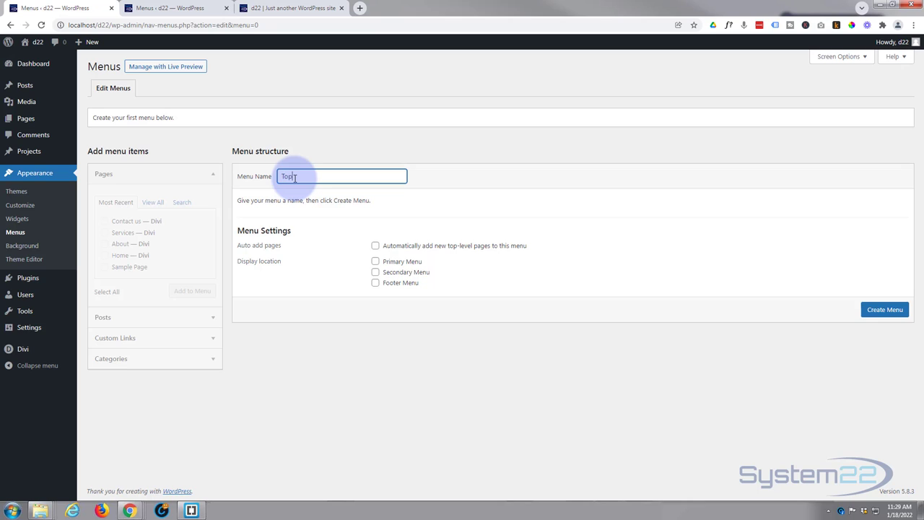
{"action": "mouse_move", "coordinate": [361, 223]}
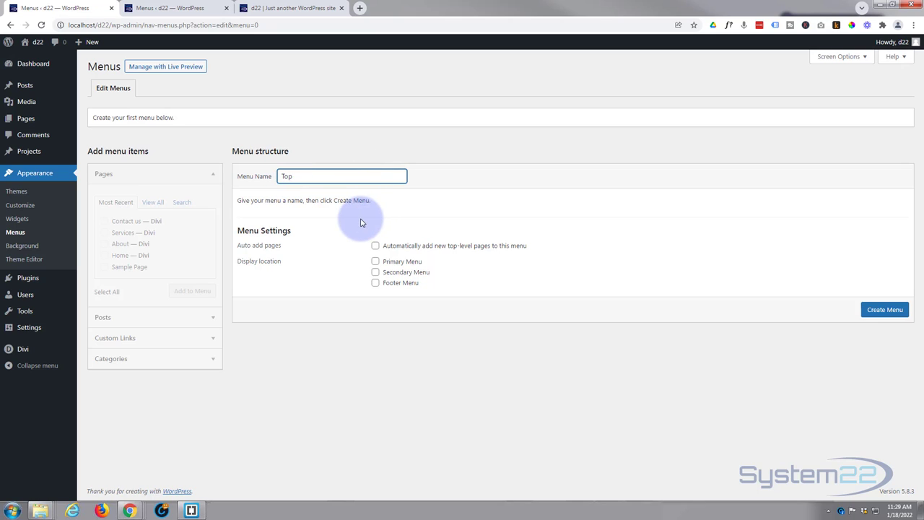
{"action": "mouse_move", "coordinate": [329, 220]}
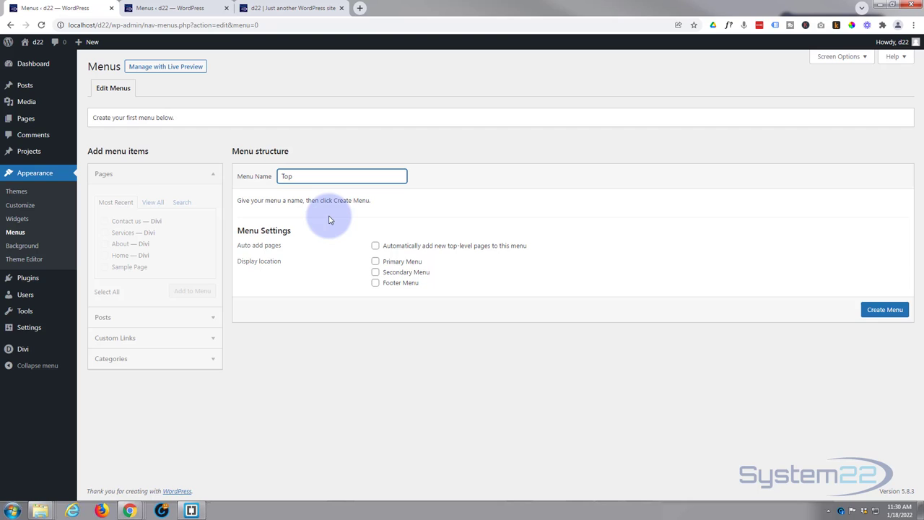
{"action": "mouse_move", "coordinate": [376, 257]}
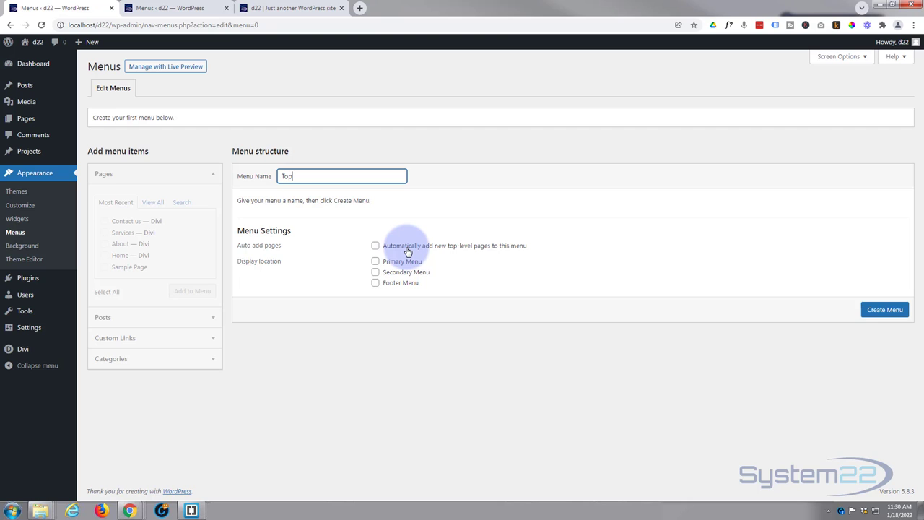
{"action": "mouse_move", "coordinate": [390, 263]}
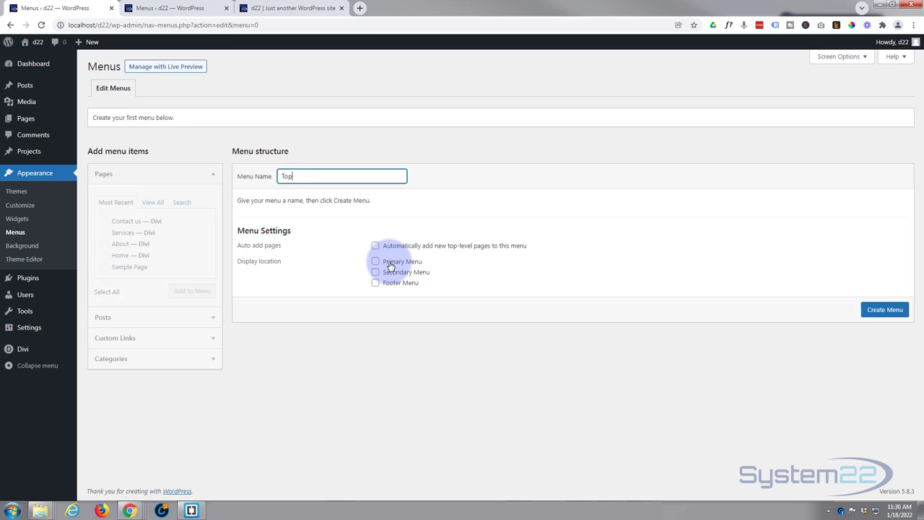
{"action": "left_click", "coordinate": [376, 260]}
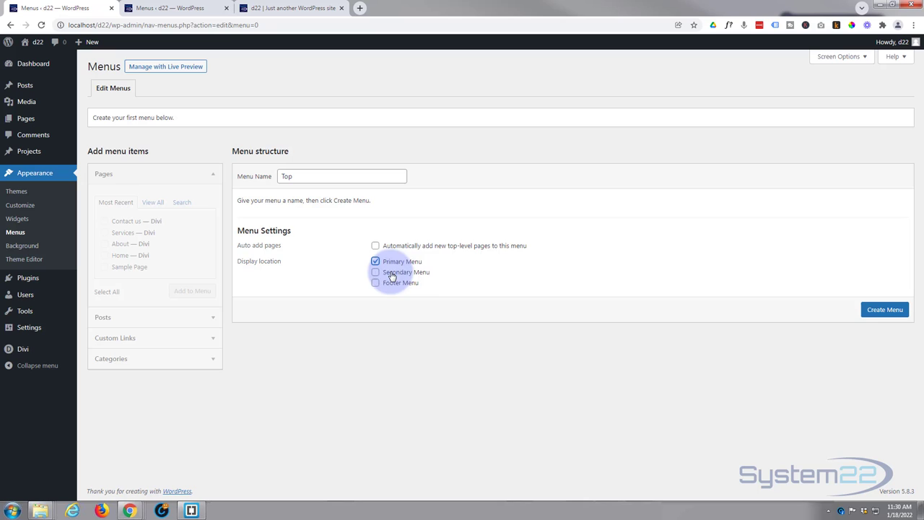
{"action": "mouse_move", "coordinate": [453, 289]}
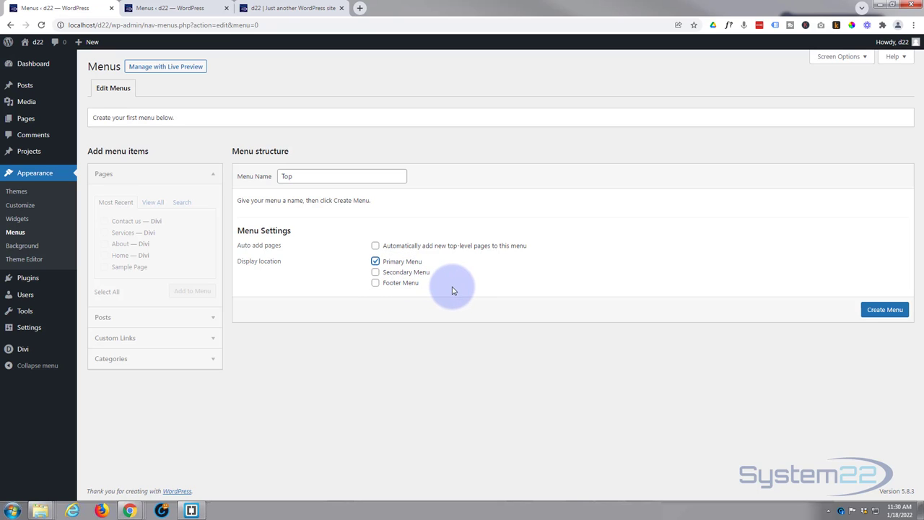
{"action": "mouse_move", "coordinate": [497, 280]}
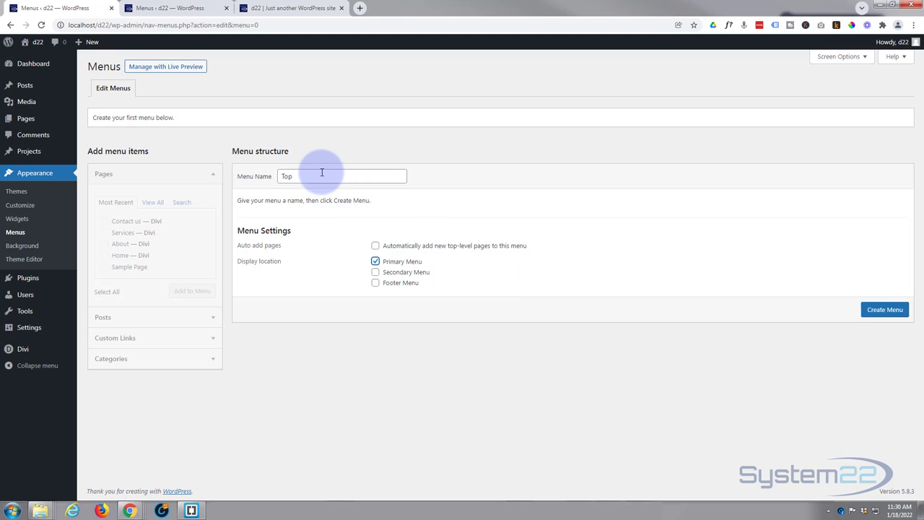
{"action": "mouse_move", "coordinate": [393, 248]}
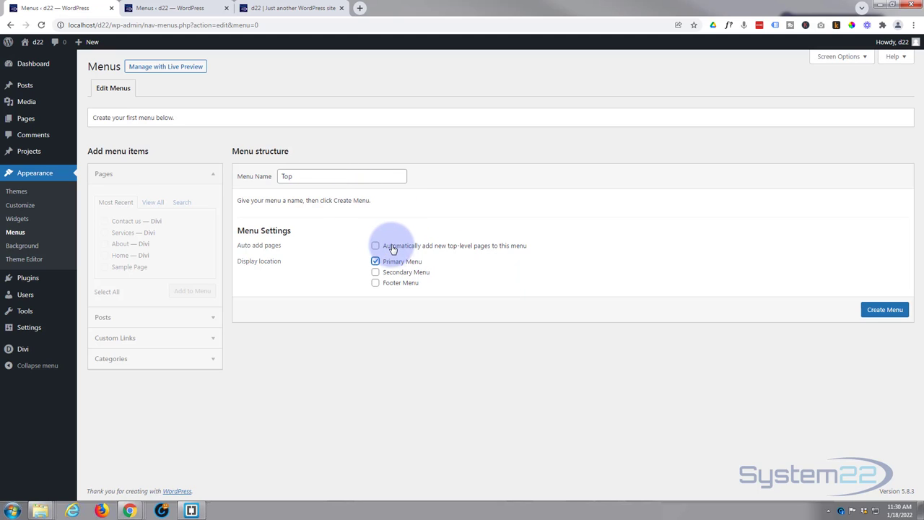
{"action": "mouse_move", "coordinate": [519, 251]}
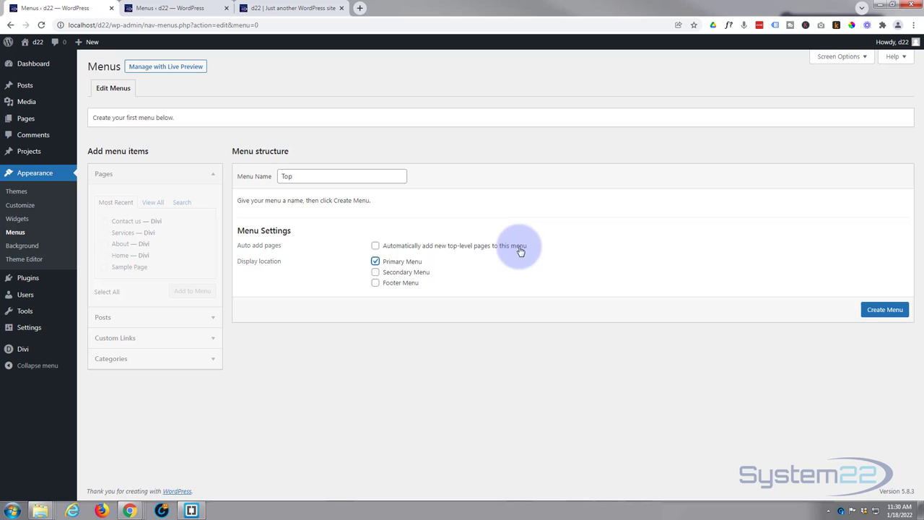
{"action": "mouse_move", "coordinate": [537, 257]}
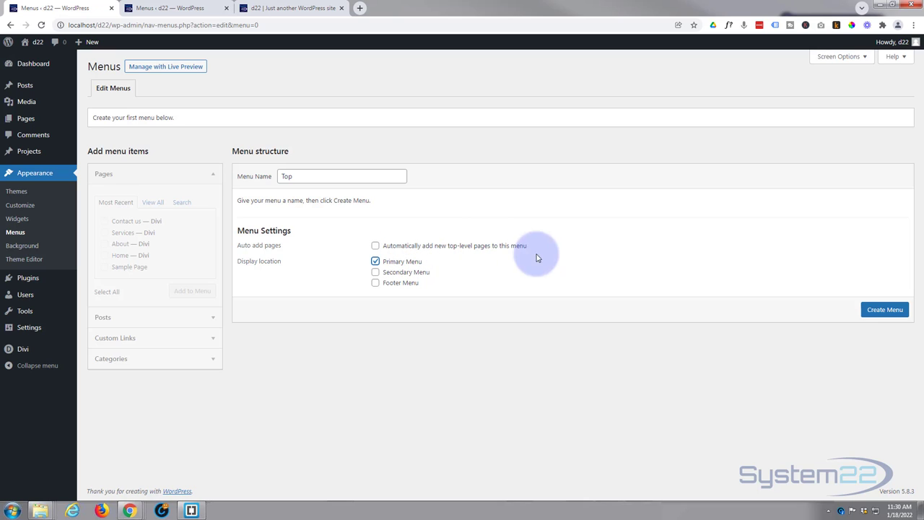
{"action": "mouse_move", "coordinate": [756, 263]}
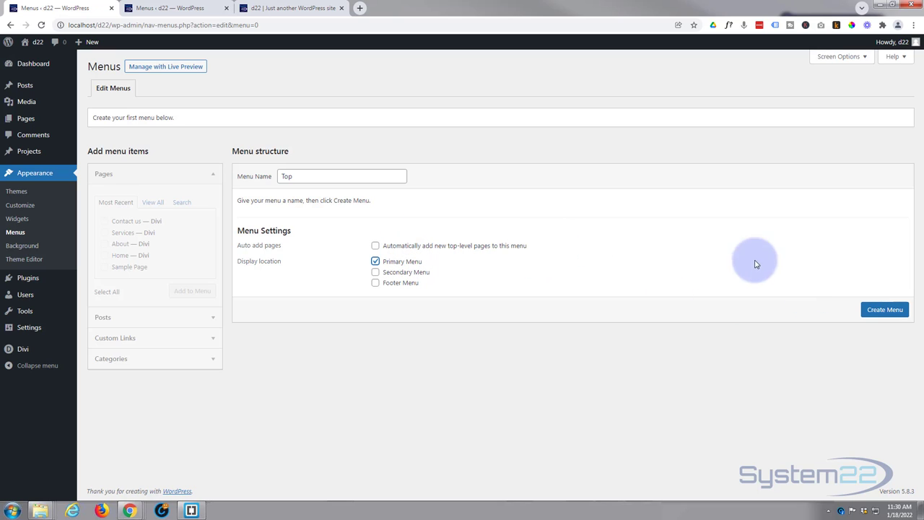
{"action": "mouse_move", "coordinate": [884, 309]}
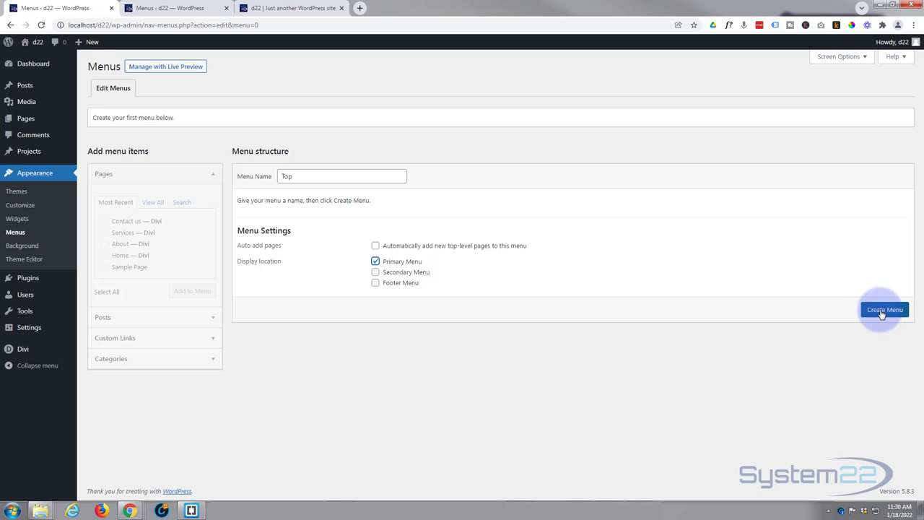
{"action": "left_click", "coordinate": [884, 309]}
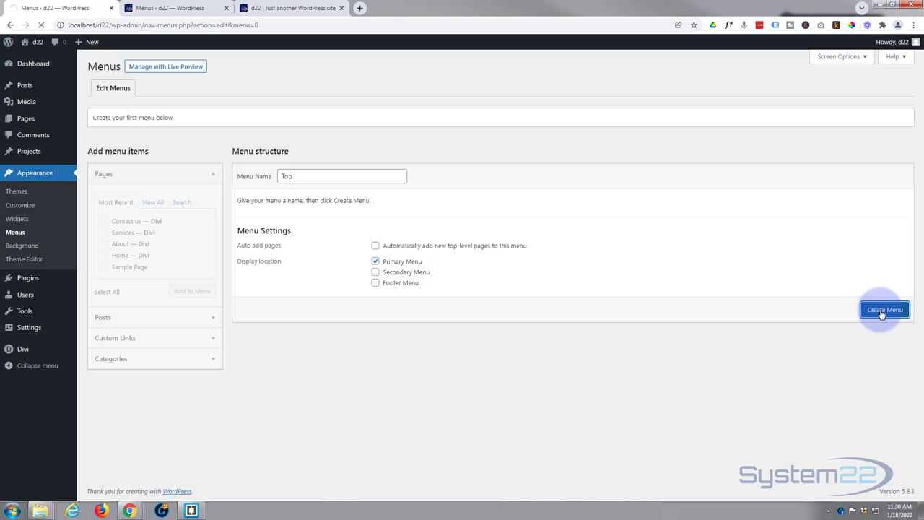
{"action": "left_click", "coordinate": [884, 309]}
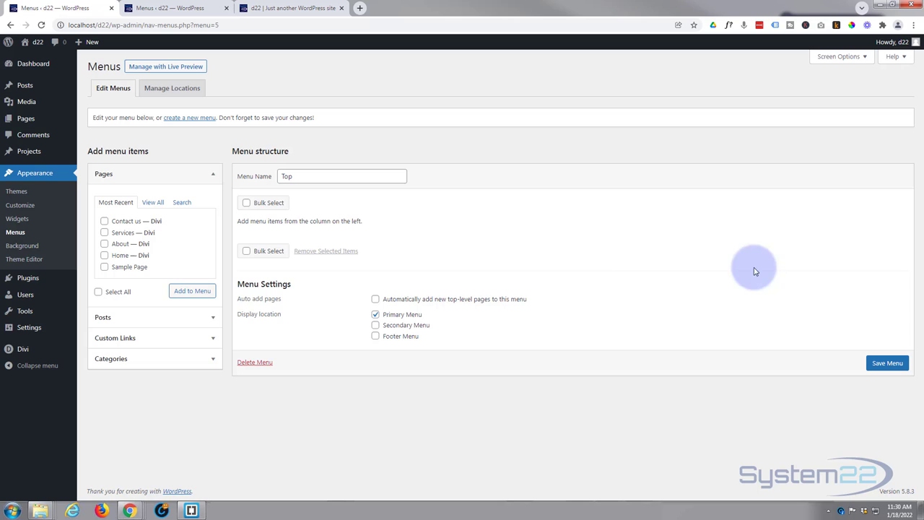
{"action": "mouse_move", "coordinate": [610, 244]}
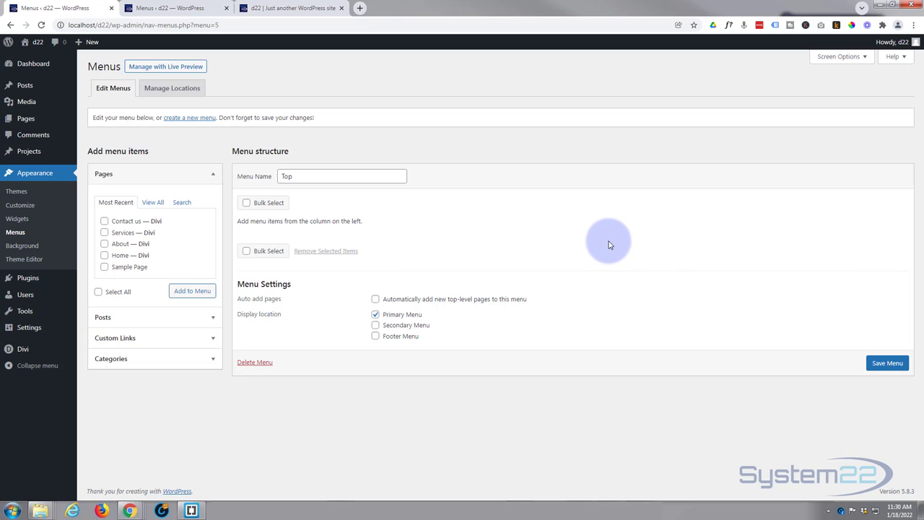
{"action": "mouse_move", "coordinate": [142, 240]}
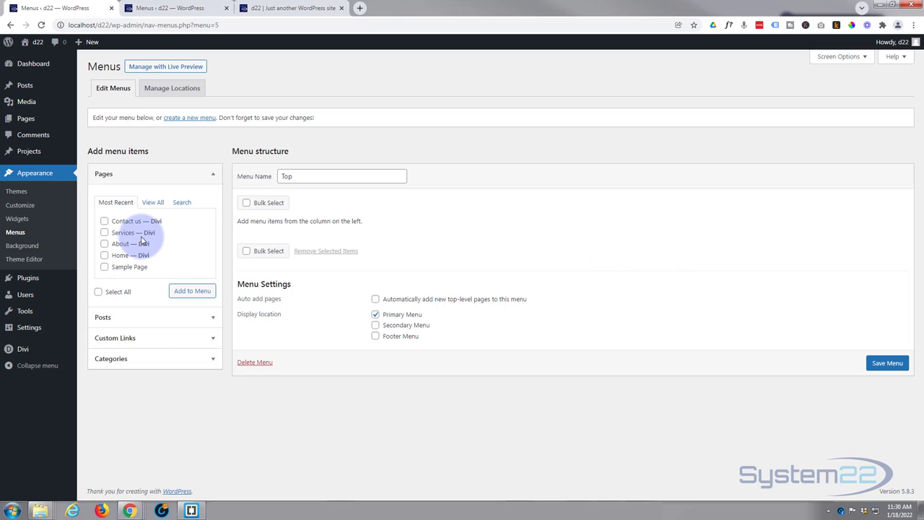
{"action": "mouse_move", "coordinate": [180, 234]}
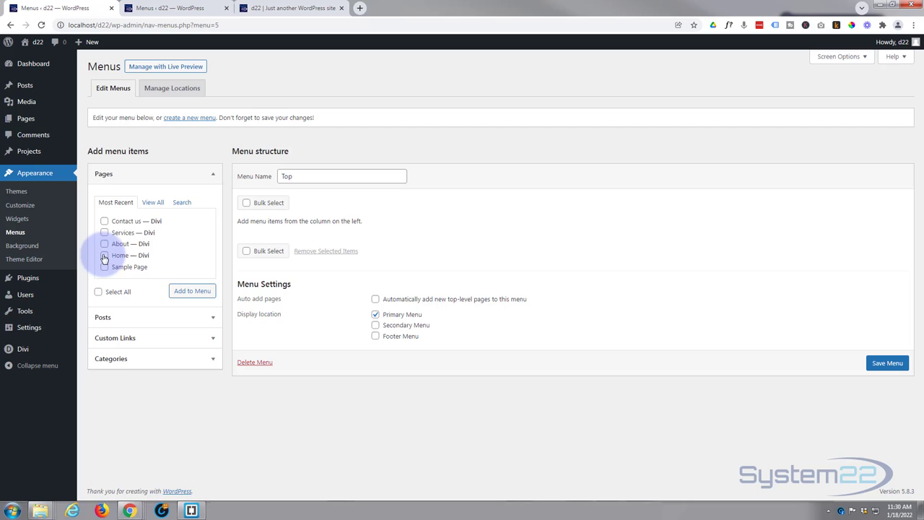
- Tick the Home, Services and Contact us pages and add them to the Top menu
{"action": "left_click", "coordinate": [104, 254]}
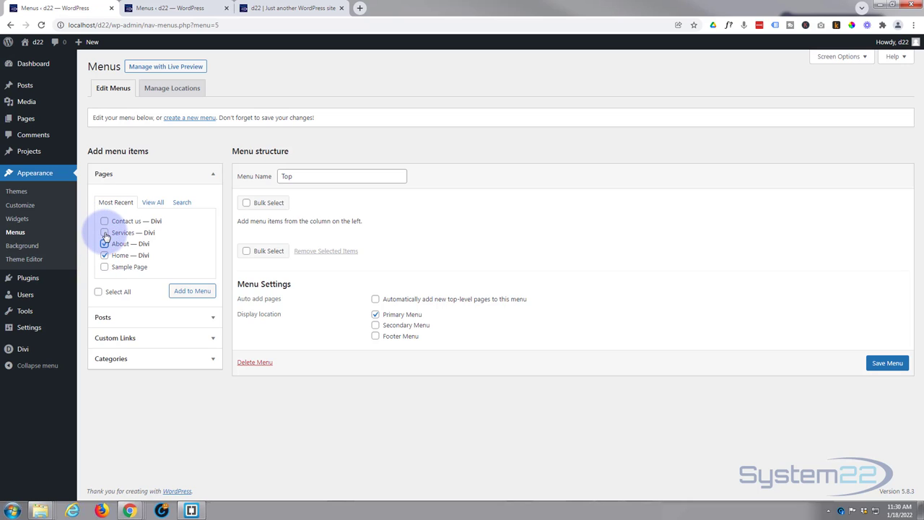
{"action": "left_click", "coordinate": [104, 221]}
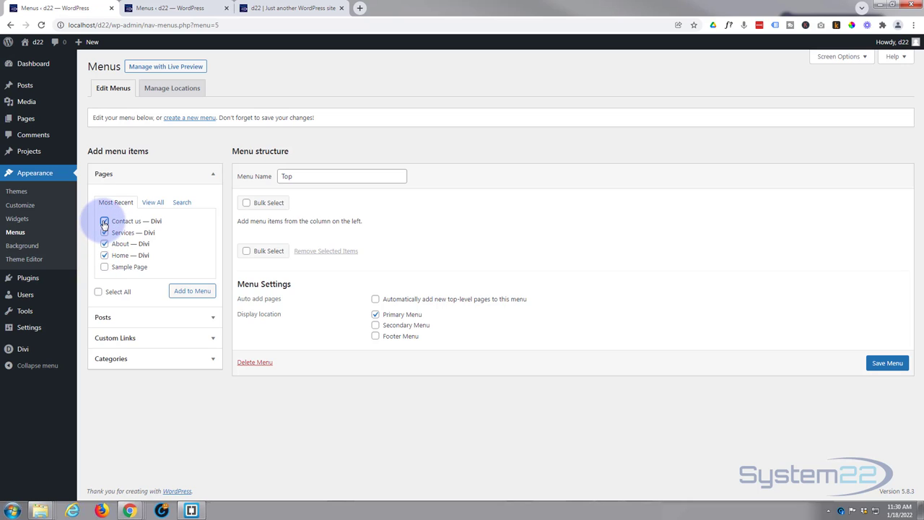
{"action": "left_click", "coordinate": [104, 221]}
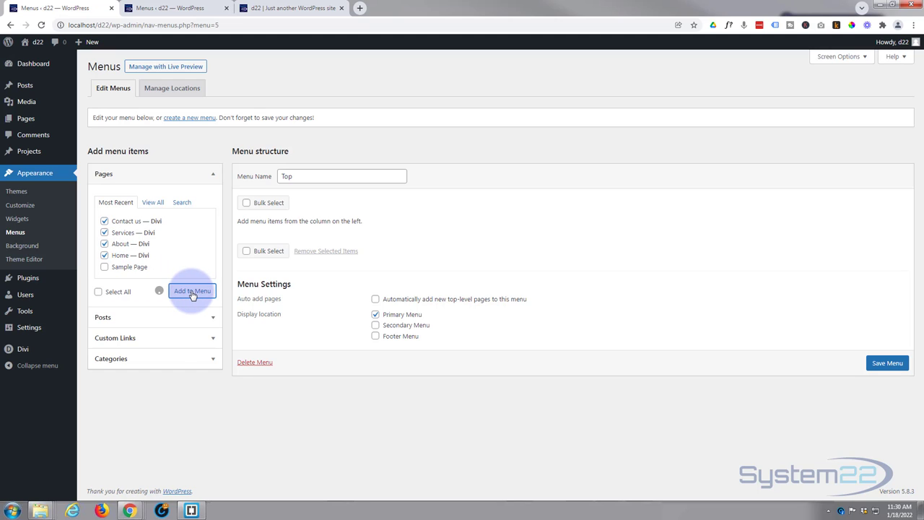
{"action": "left_click", "coordinate": [192, 290]}
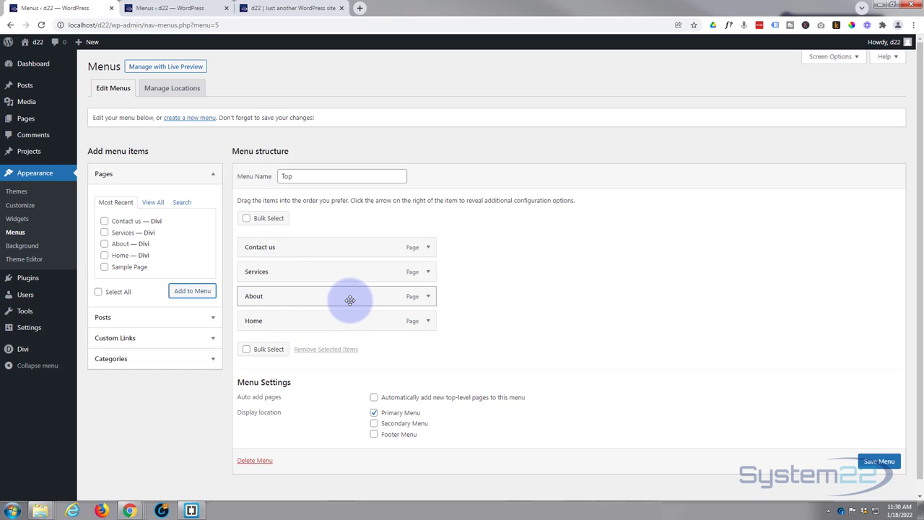
{"action": "mouse_move", "coordinate": [330, 237]}
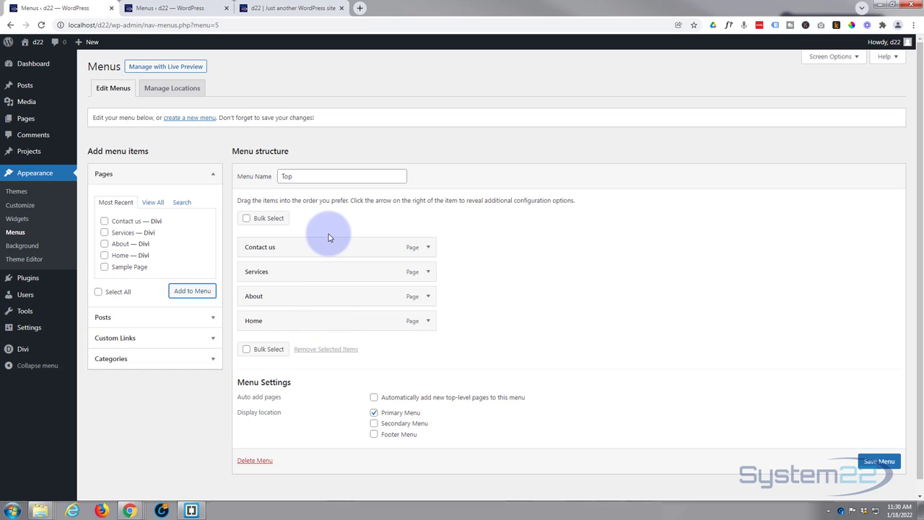
{"action": "mouse_move", "coordinate": [332, 251]}
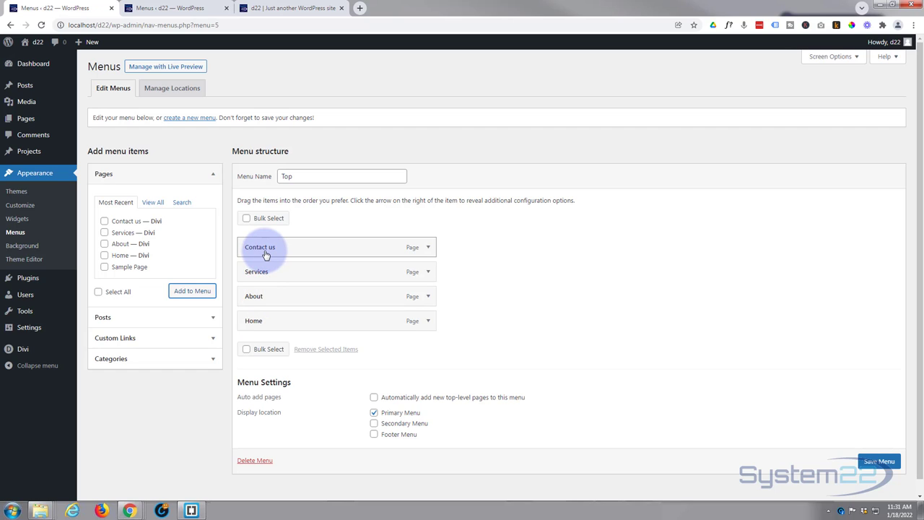
{"action": "mouse_move", "coordinate": [289, 321]}
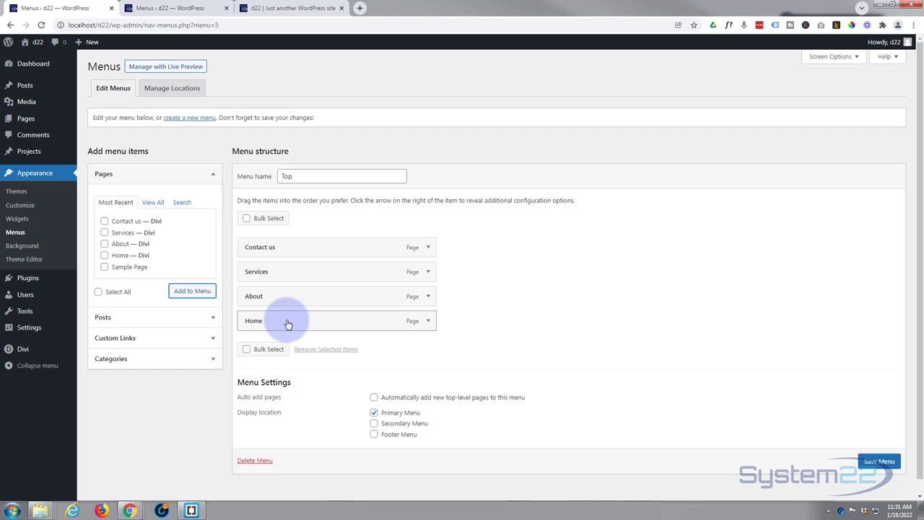
- Drag Home to the top, briefly nest Services under About, then return it to top level
{"action": "left_click_drag", "start_coordinate": [287, 321], "coordinate": [287, 245]}
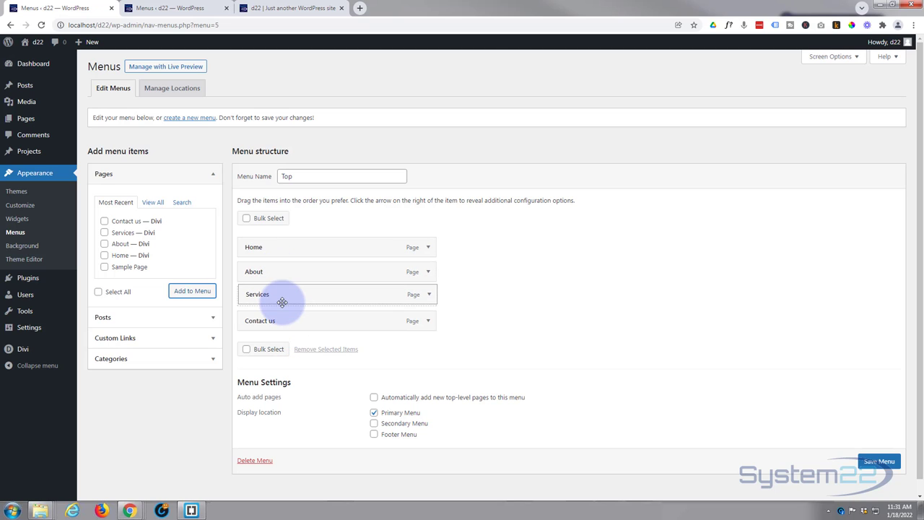
{"action": "mouse_move", "coordinate": [324, 368]}
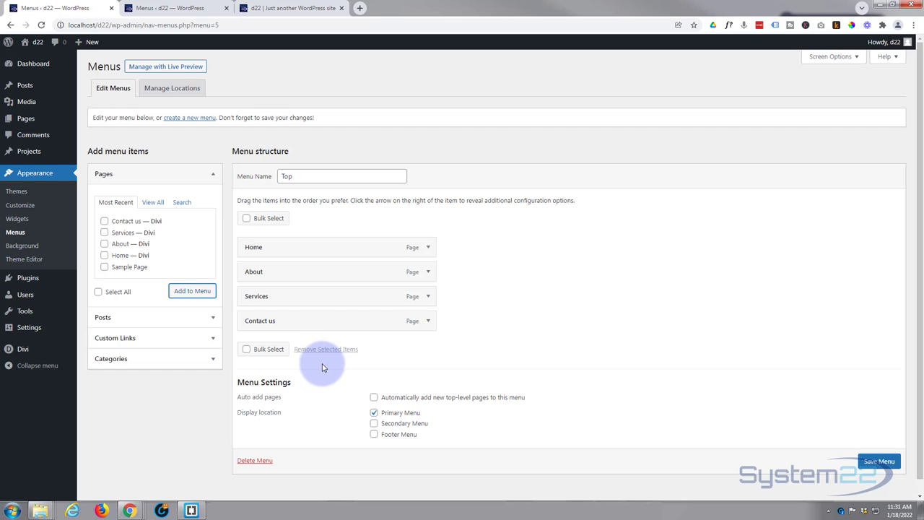
{"action": "mouse_move", "coordinate": [282, 311]}
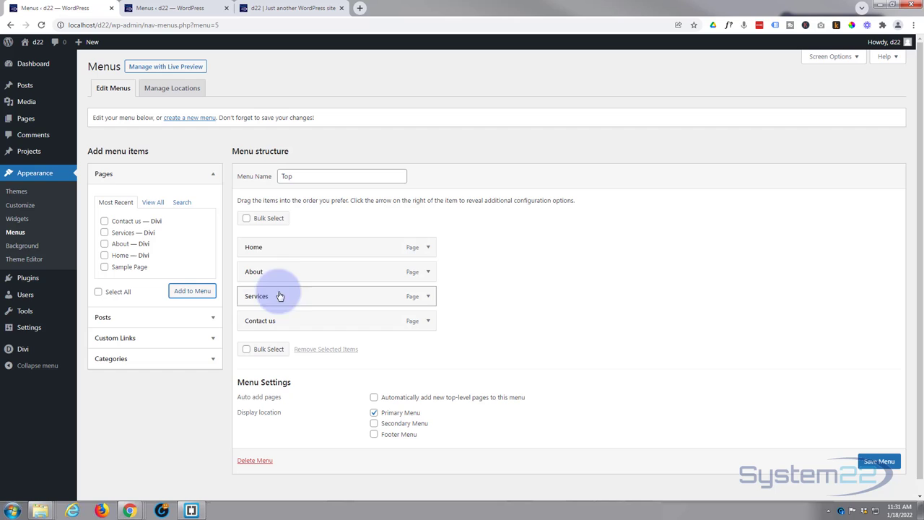
{"action": "mouse_move", "coordinate": [286, 298]}
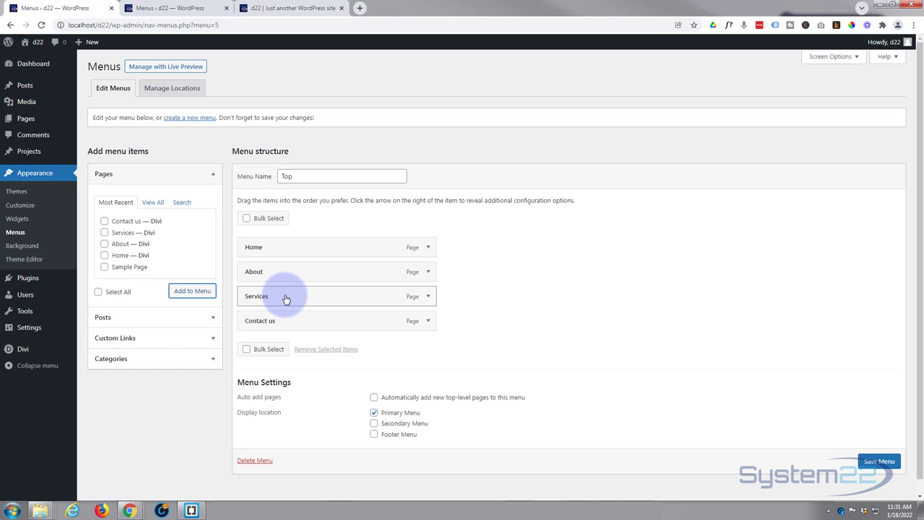
{"action": "left_click_drag", "start_coordinate": [286, 296], "coordinate": [318, 296]}
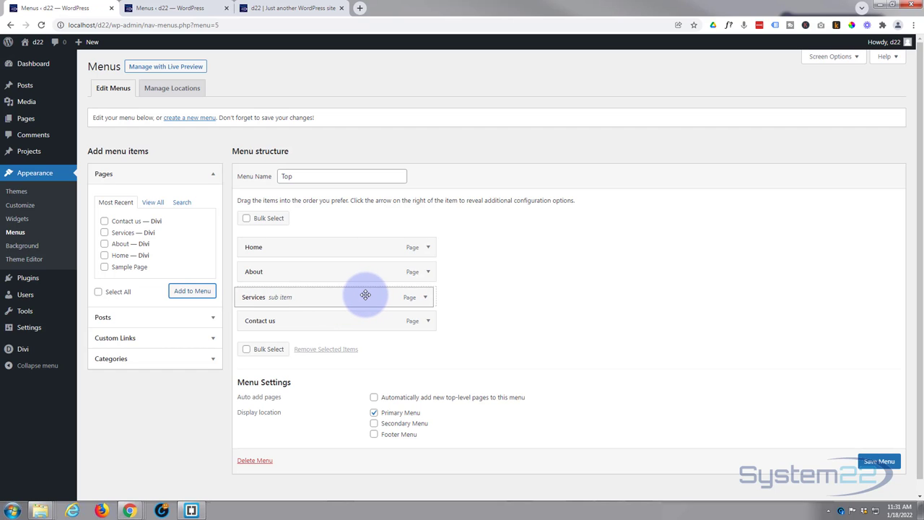
{"action": "left_click_drag", "start_coordinate": [366, 297], "coordinate": [339, 302]}
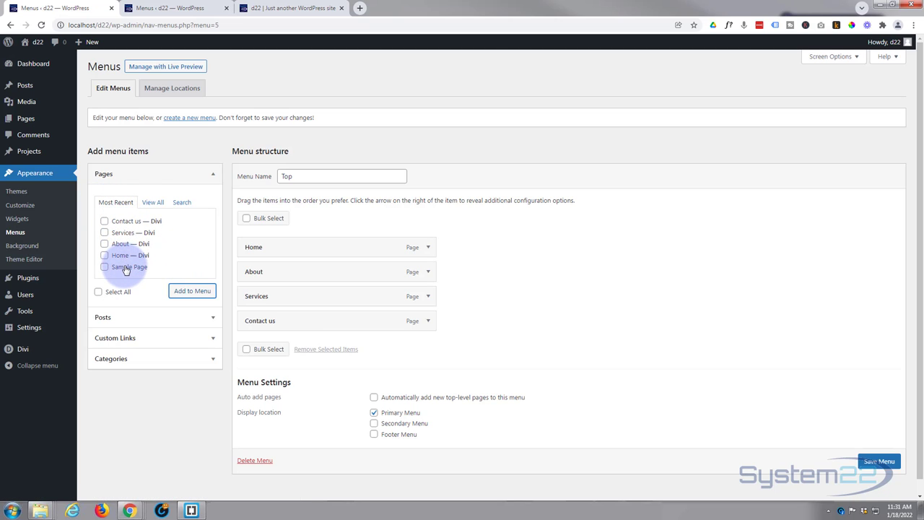
{"action": "mouse_move", "coordinate": [120, 270]}
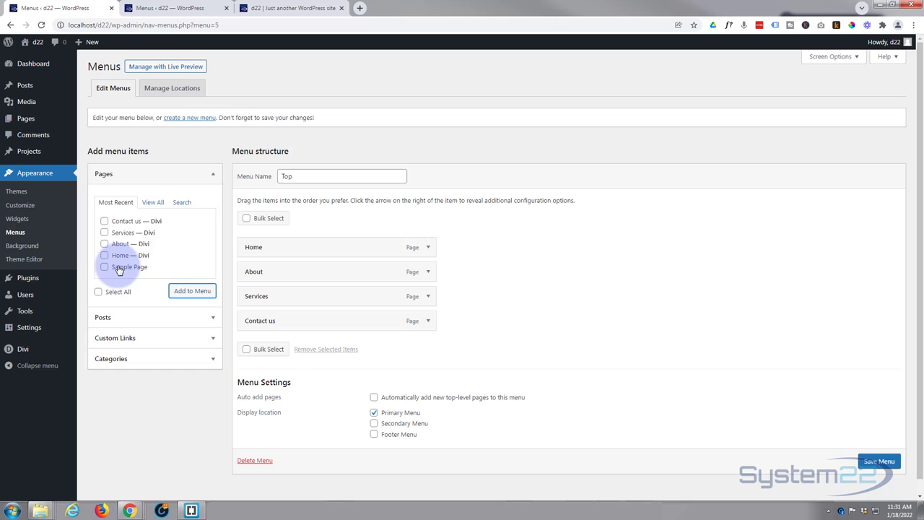
{"action": "left_click", "coordinate": [154, 202]}
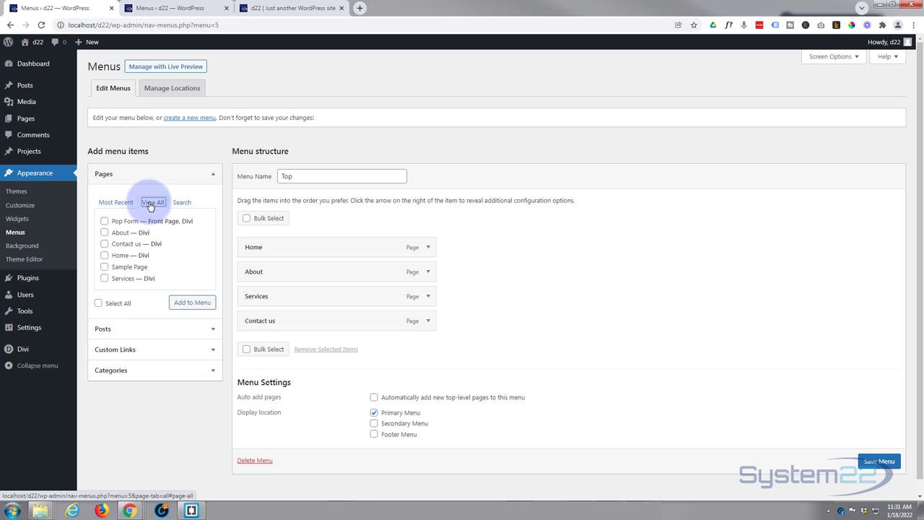
{"action": "scroll", "scroll_direction": "down", "scroll_amount": 3}
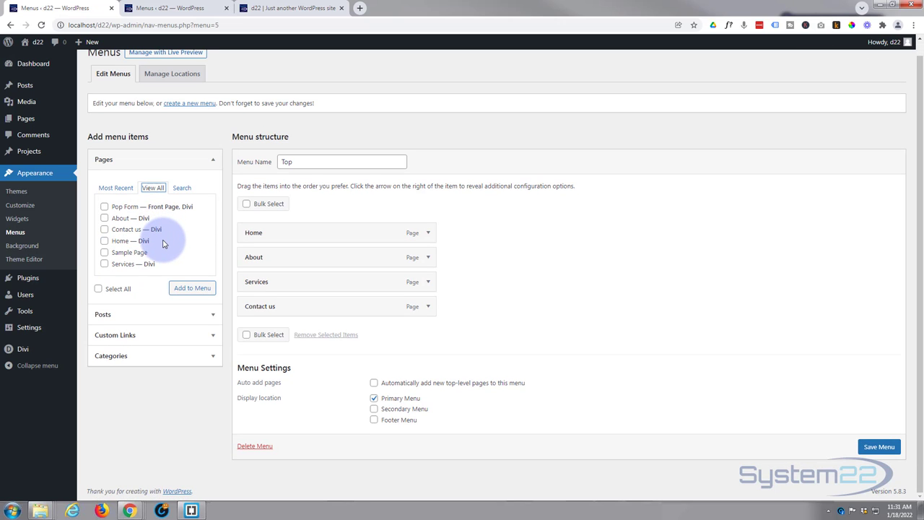
{"action": "left_click", "coordinate": [182, 188]}
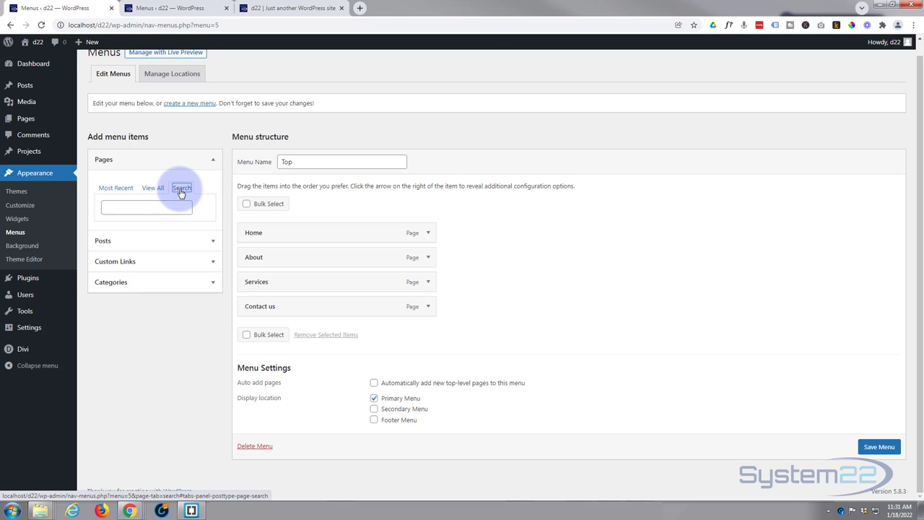
{"action": "left_click", "coordinate": [116, 188]}
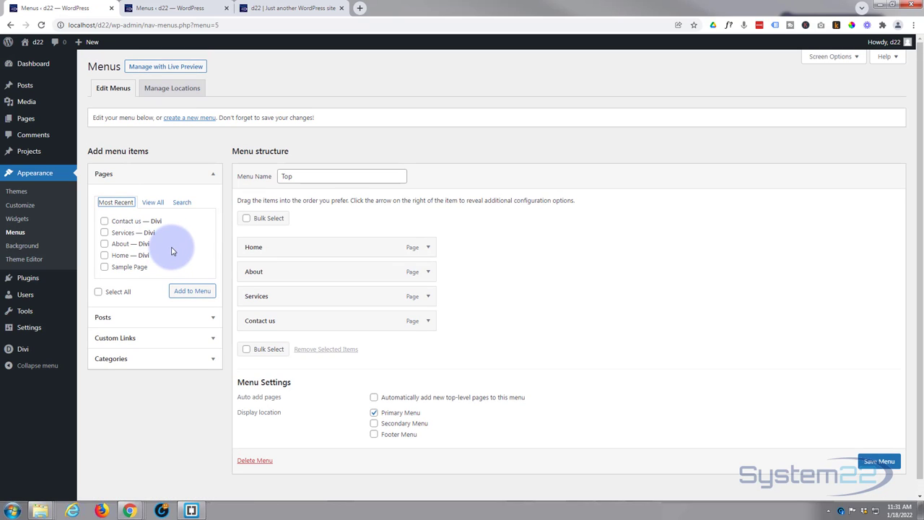
{"action": "mouse_move", "coordinate": [821, 75]}
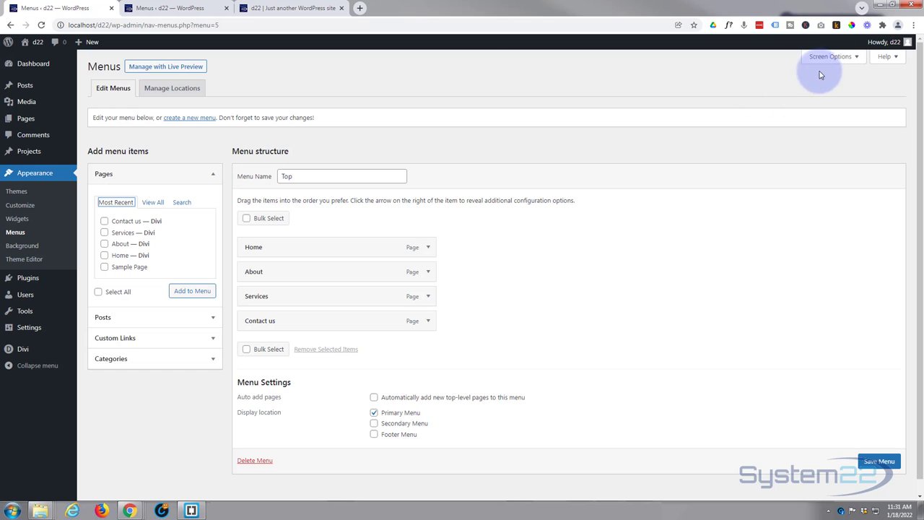
- Show Screen Options, toggle a menu-item box checkbox, then collapse the panel again
{"action": "left_click", "coordinate": [831, 57]}
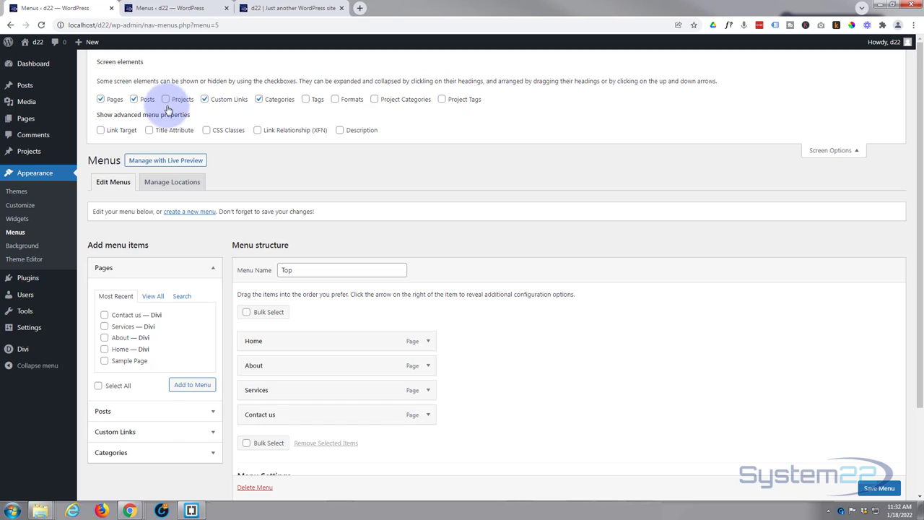
{"action": "left_click", "coordinate": [165, 98]}
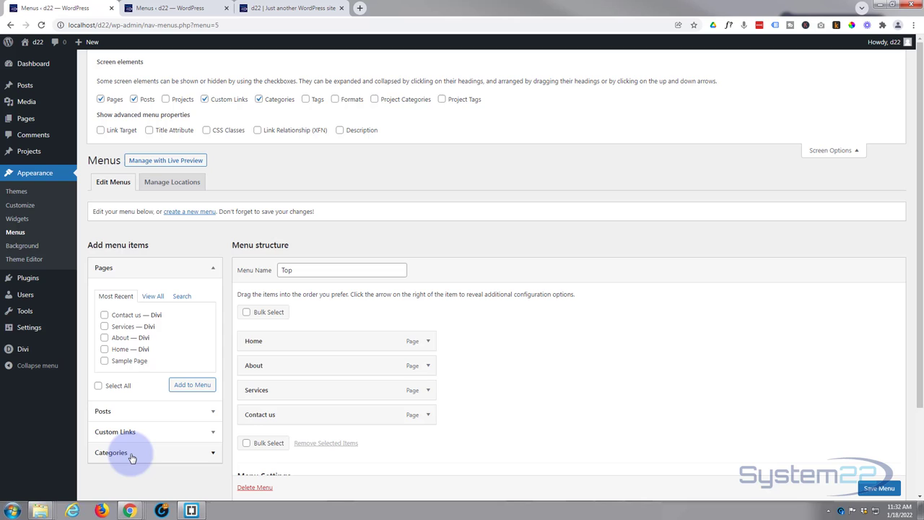
{"action": "mouse_move", "coordinate": [783, 67]}
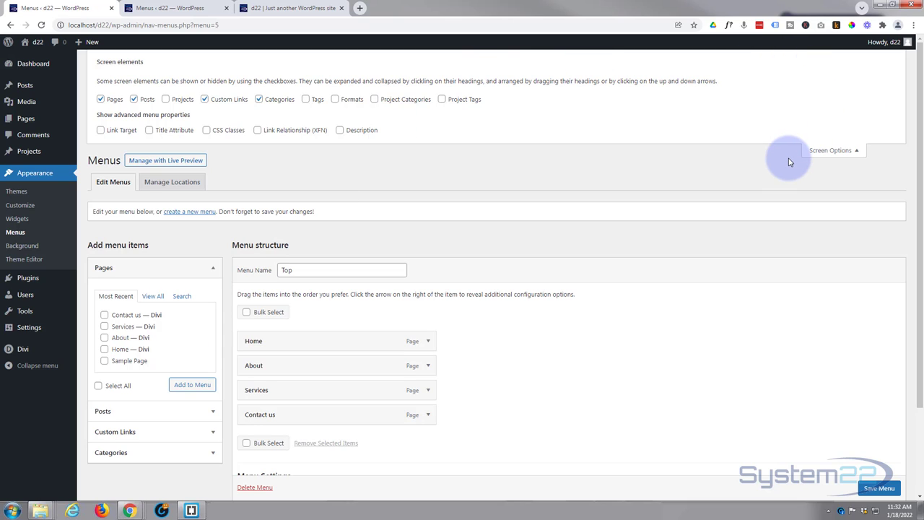
{"action": "mouse_move", "coordinate": [292, 101]}
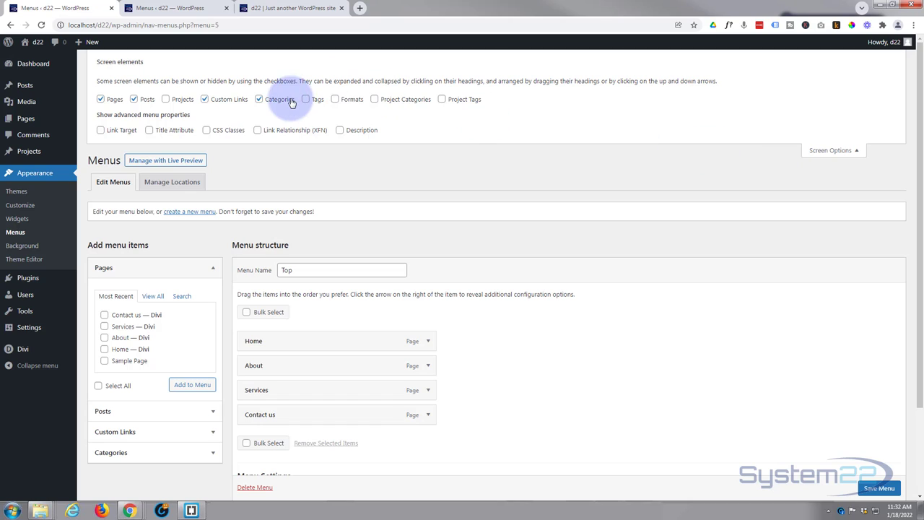
{"action": "mouse_move", "coordinate": [552, 98]}
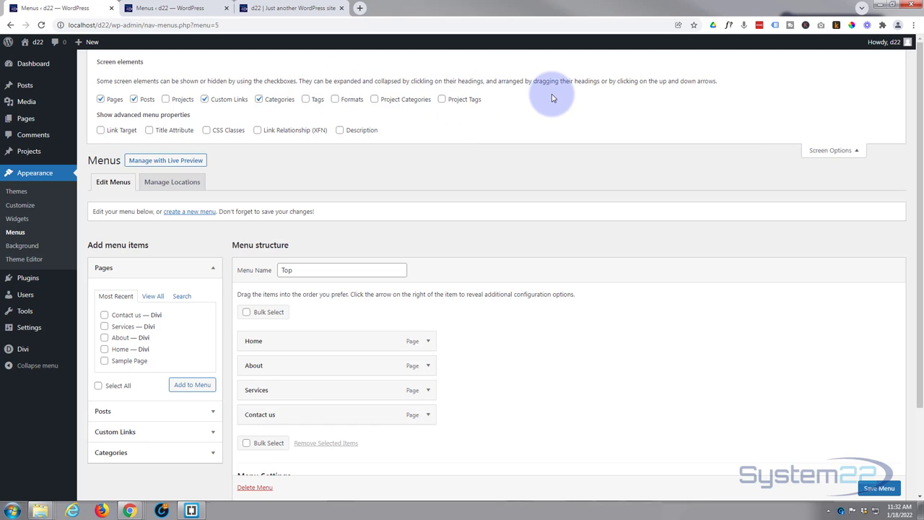
{"action": "mouse_move", "coordinate": [153, 364]}
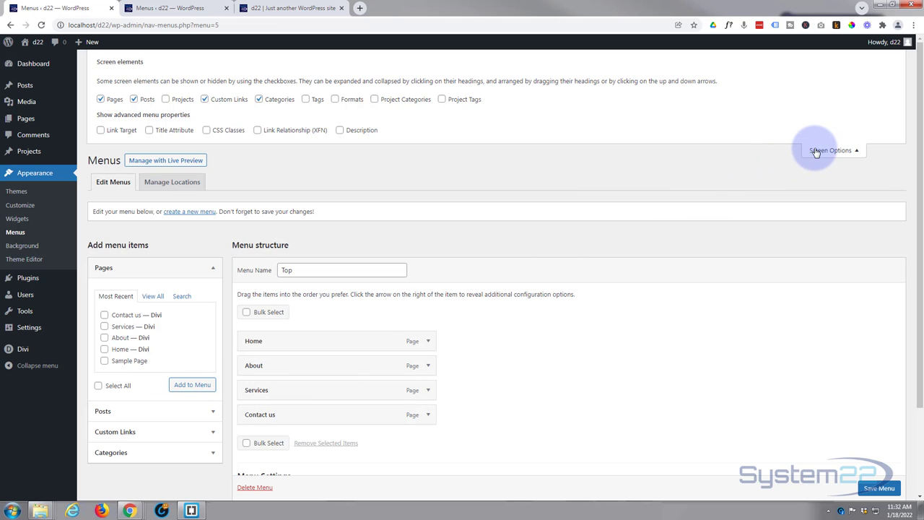
{"action": "left_click", "coordinate": [830, 151]}
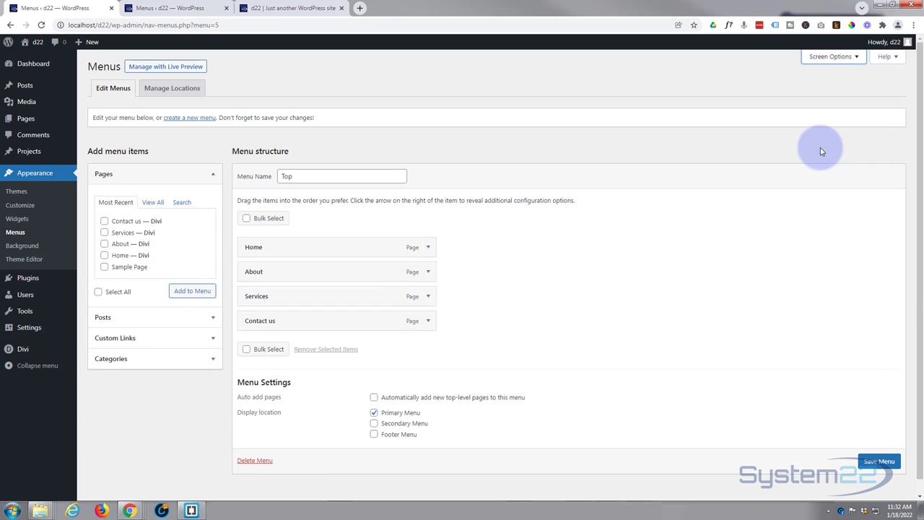
{"action": "mouse_move", "coordinate": [141, 254]}
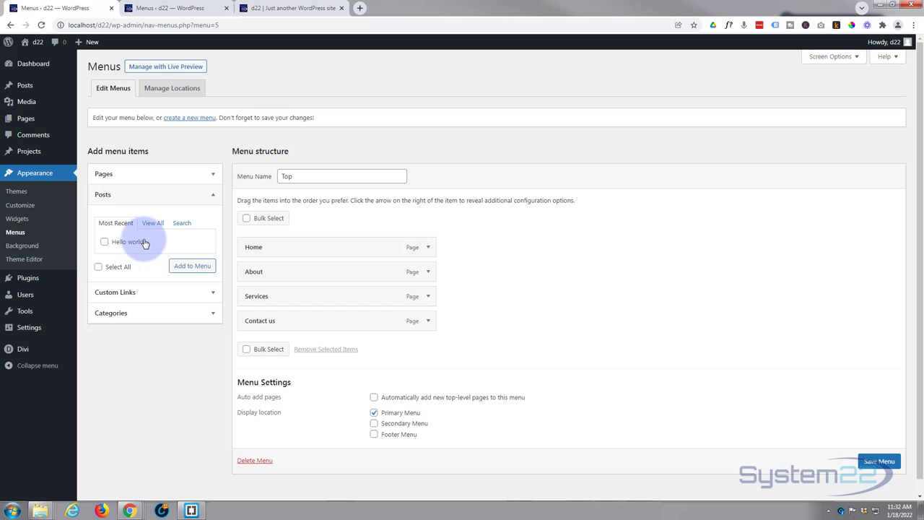
{"action": "mouse_move", "coordinate": [118, 216]}
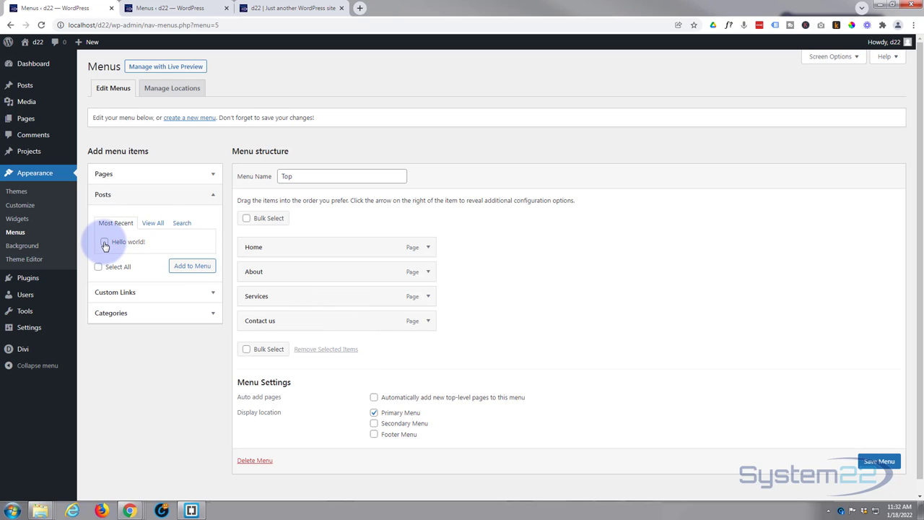
{"action": "mouse_move", "coordinate": [165, 218]}
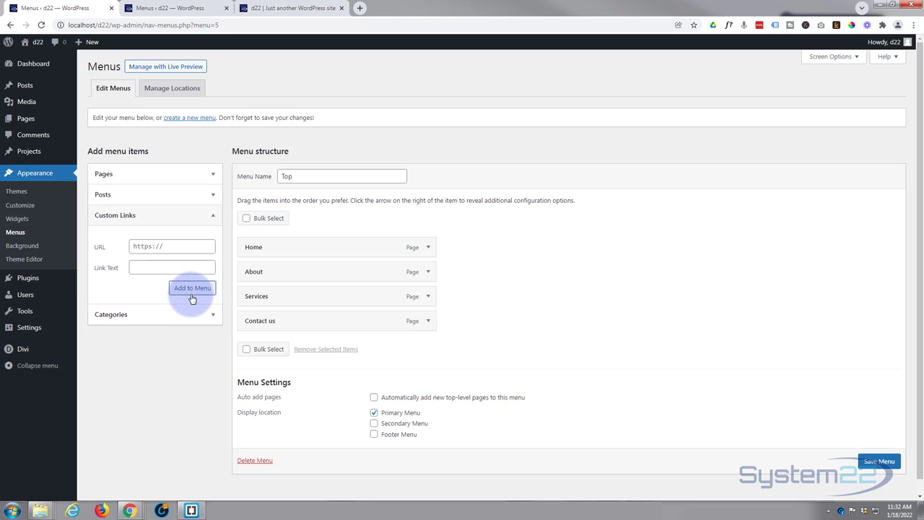
{"action": "mouse_move", "coordinate": [71, 234]}
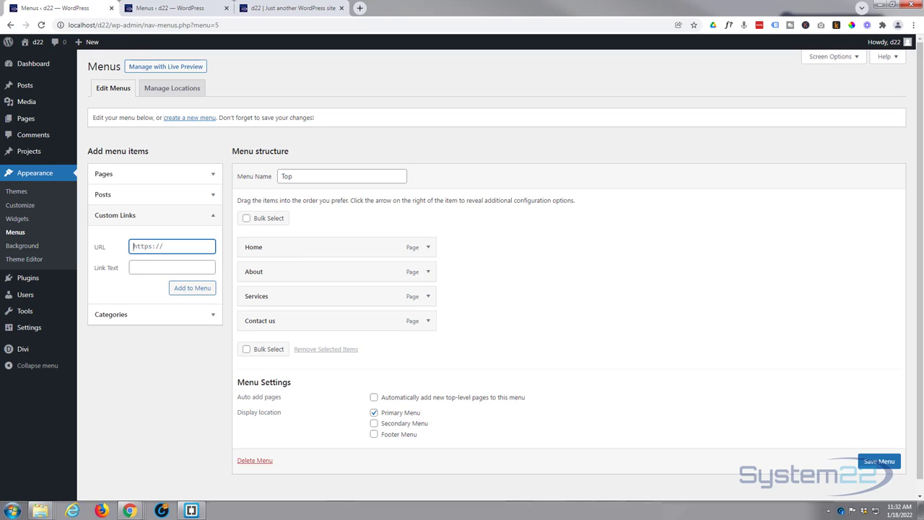
{"action": "mouse_move", "coordinate": [90, 167]}
{"action": "type", "text": "#"}
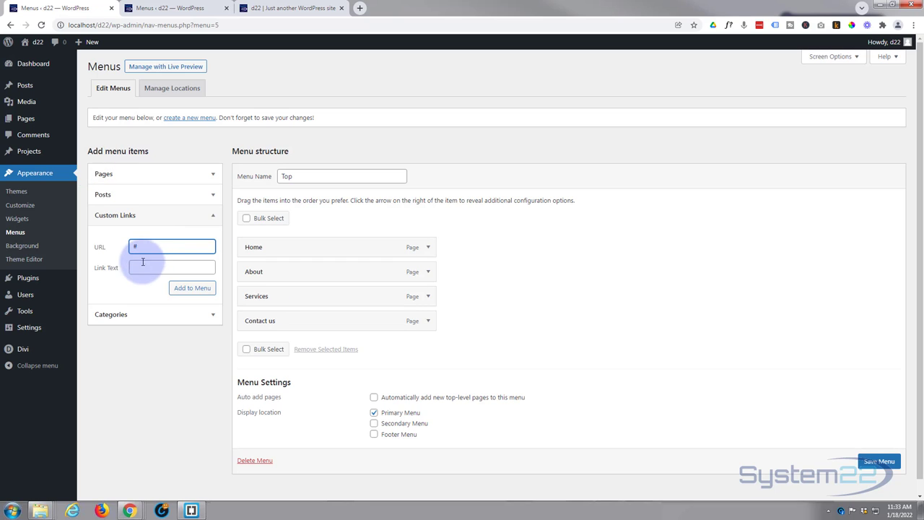
- Label the # custom link 'Custom' and add it to the Top menu
{"action": "left_click", "coordinate": [172, 267]}
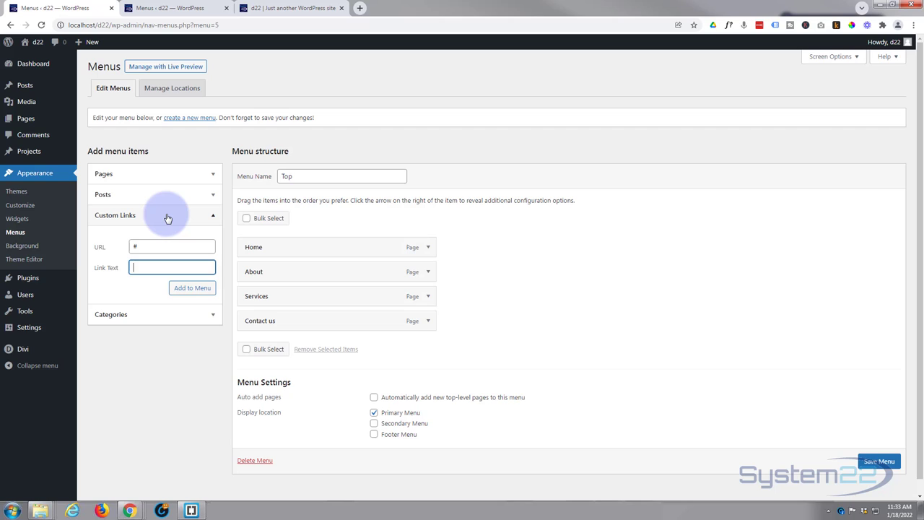
{"action": "type", "text": "Custom"}
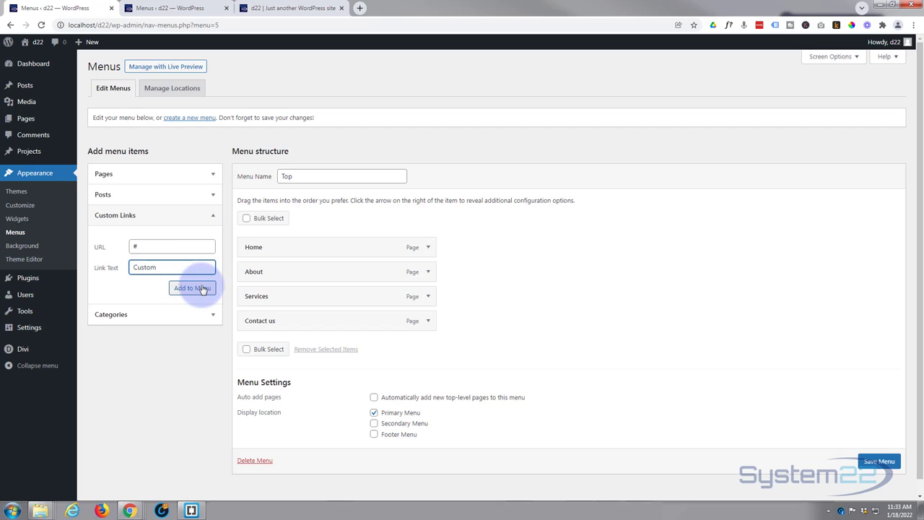
{"action": "left_click", "coordinate": [192, 287]}
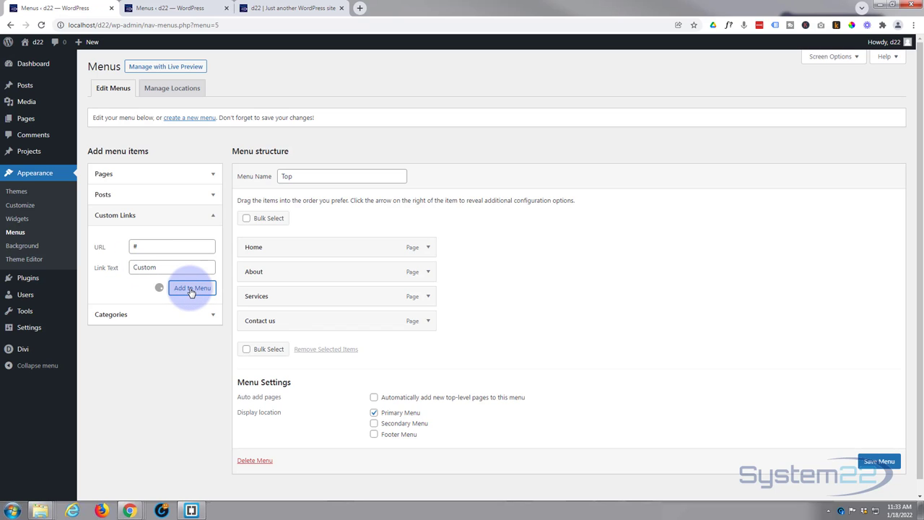
{"action": "left_click", "coordinate": [192, 288]}
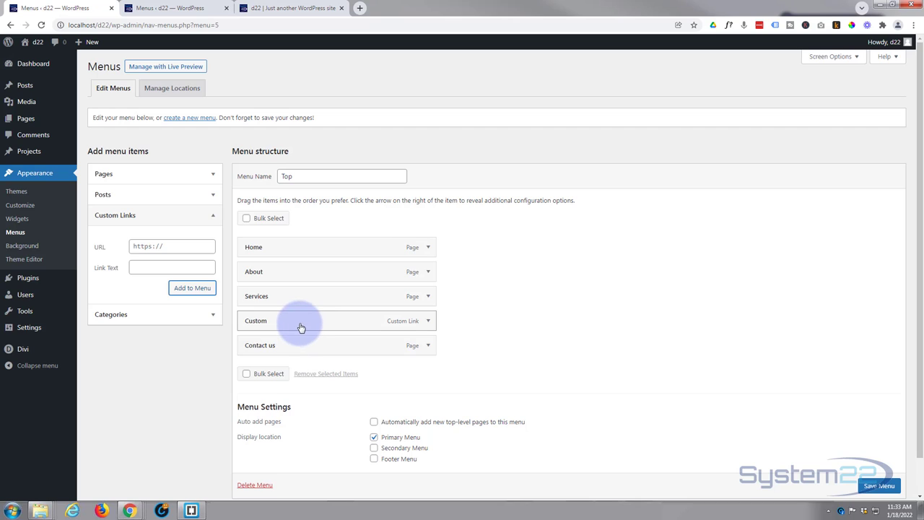
- Indent Custom as a sub-item of Services, save the Top menu and switch to the live site tab
{"action": "left_click_drag", "start_coordinate": [300, 320], "coordinate": [317, 323]}
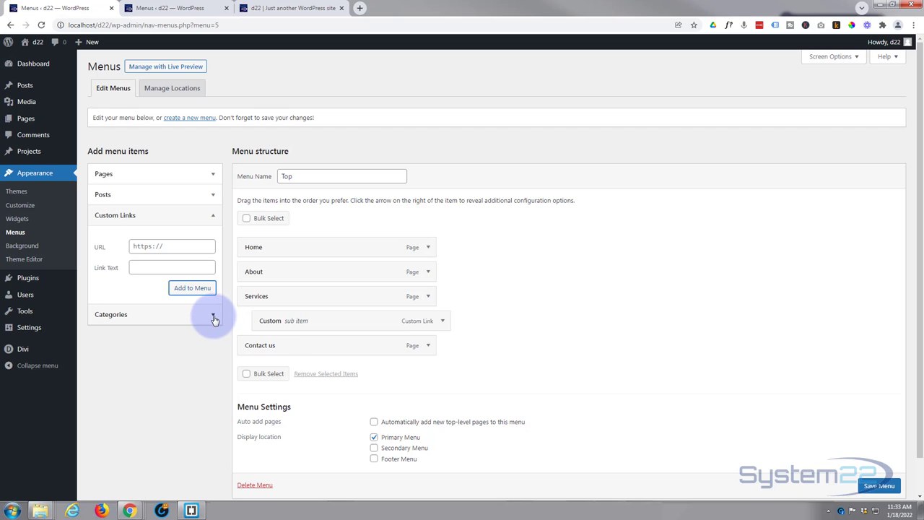
{"action": "left_click", "coordinate": [214, 315]}
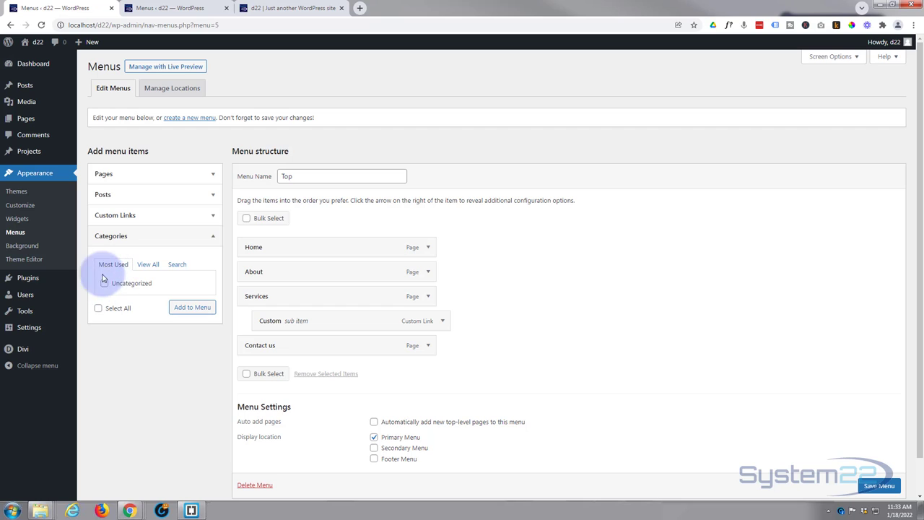
{"action": "mouse_move", "coordinate": [130, 296]}
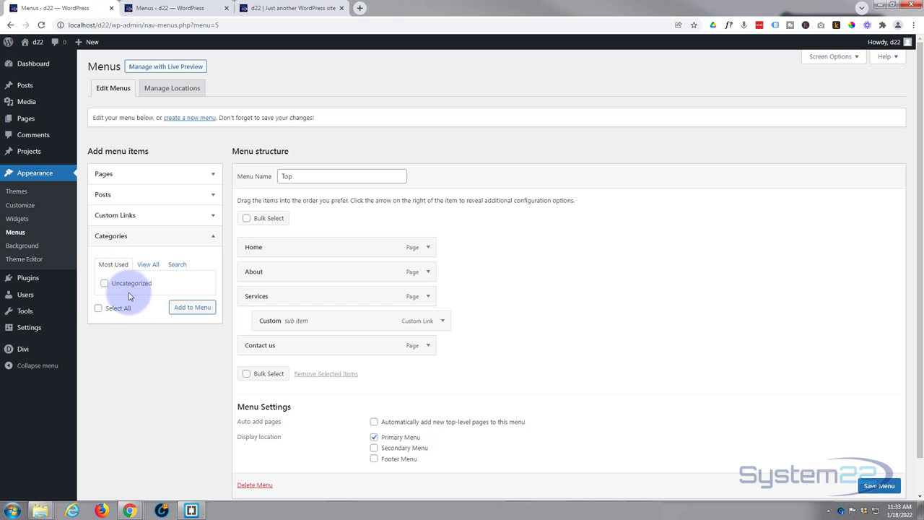
{"action": "mouse_move", "coordinate": [277, 287]}
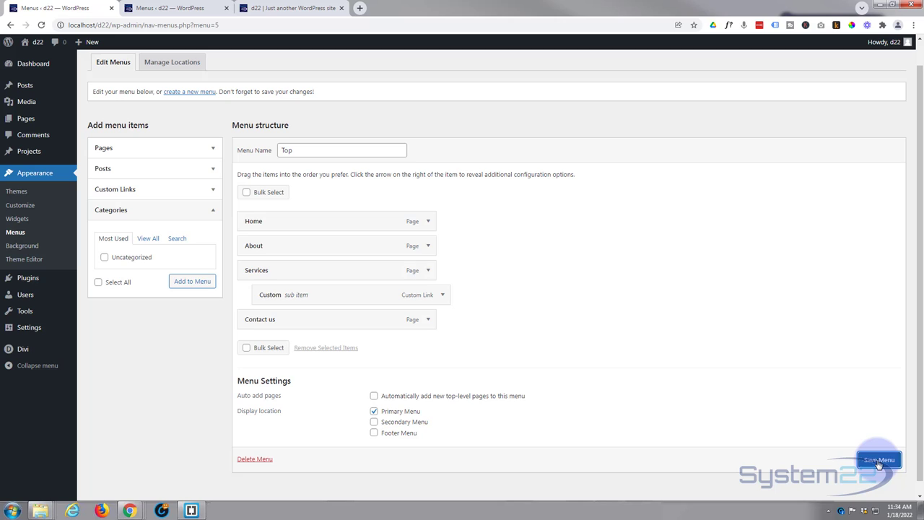
{"action": "left_click", "coordinate": [878, 459]}
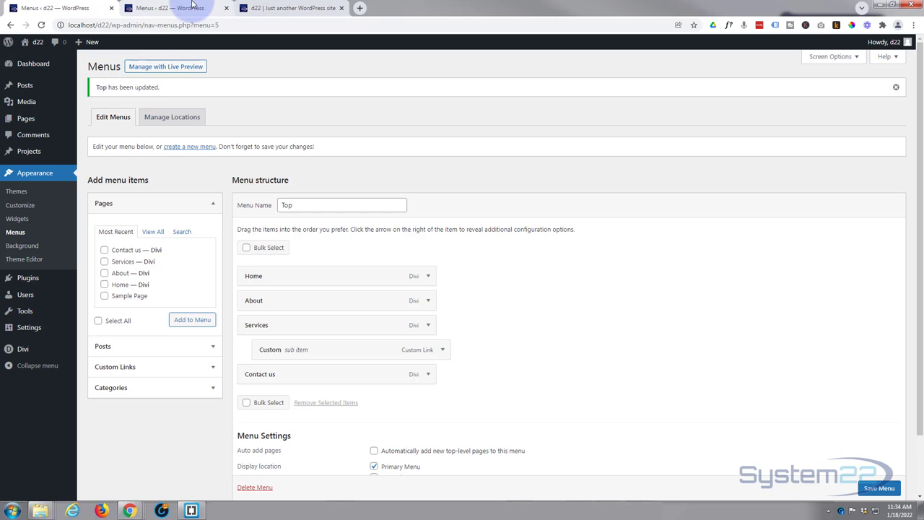
{"action": "left_click", "coordinate": [289, 9]}
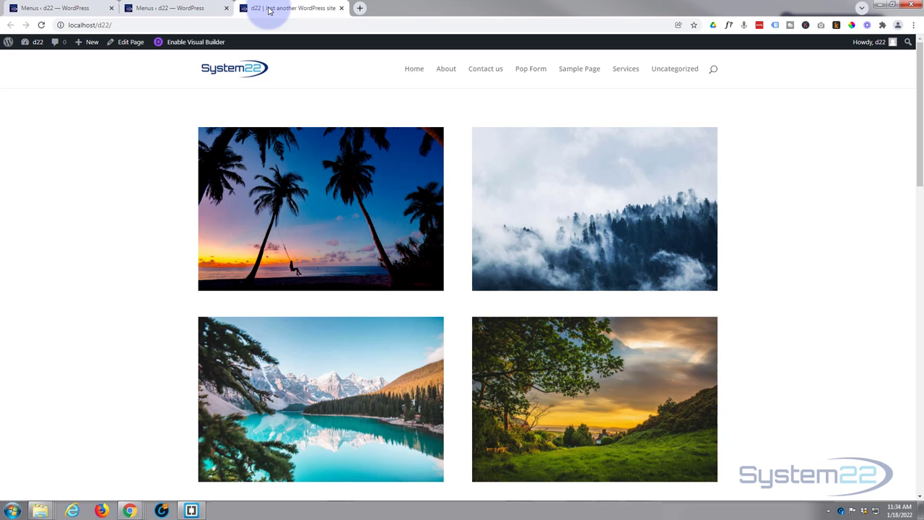
- Reload the live site so the header shows Home, About, Services with Custom, Contact us
{"action": "left_click", "coordinate": [41, 25]}
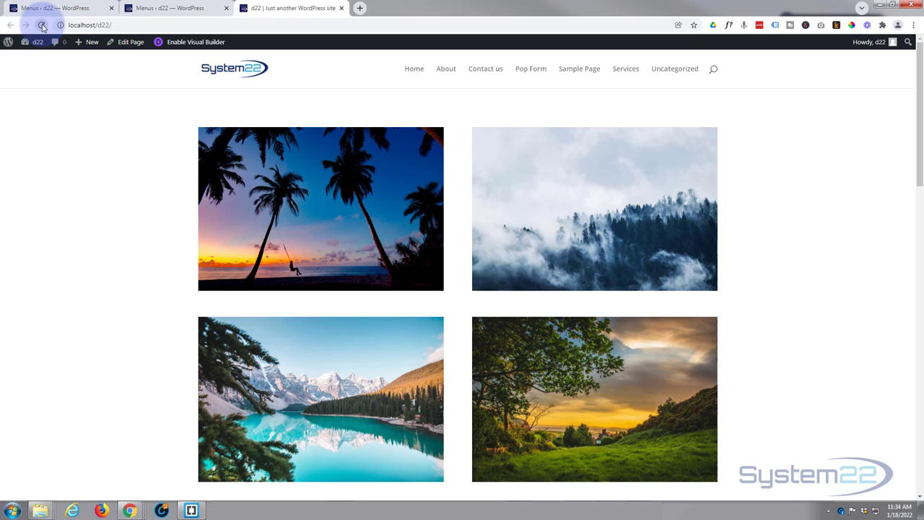
{"action": "left_click", "coordinate": [42, 25]}
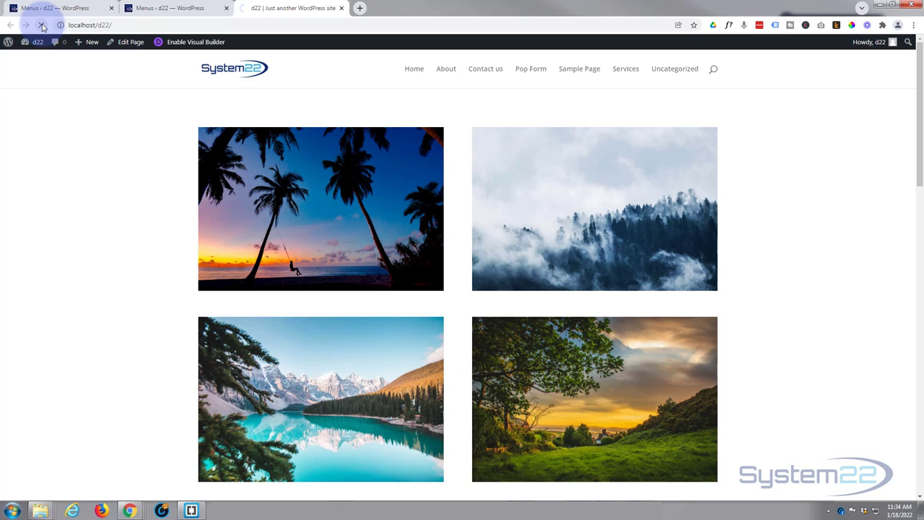
{"action": "left_click", "coordinate": [42, 25]}
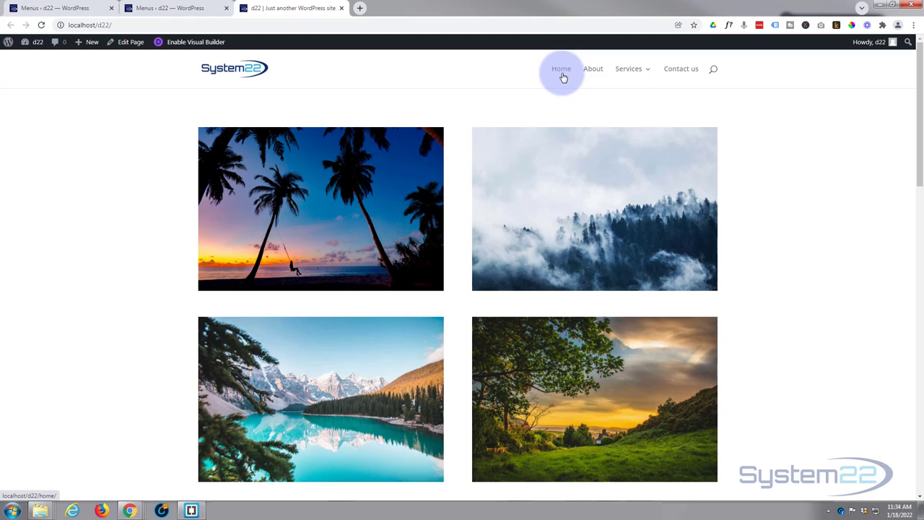
{"action": "mouse_move", "coordinate": [592, 69]}
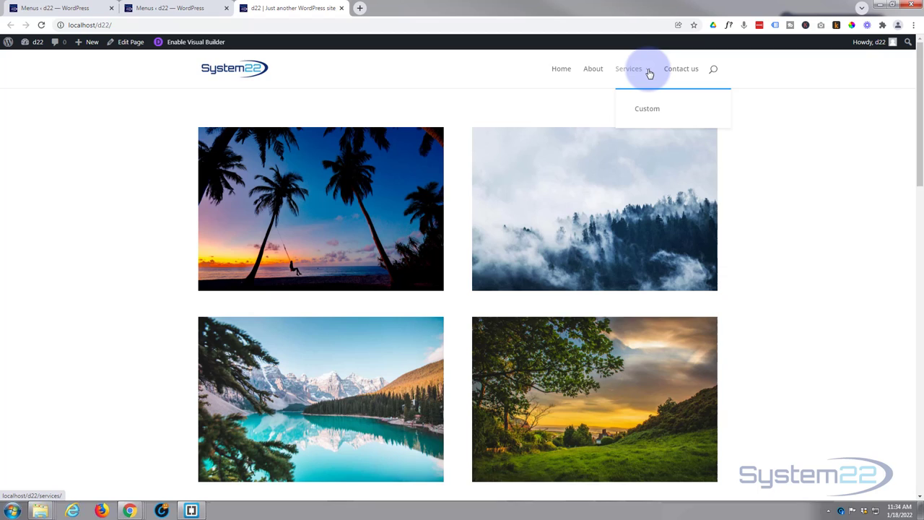
{"action": "mouse_move", "coordinate": [647, 113]}
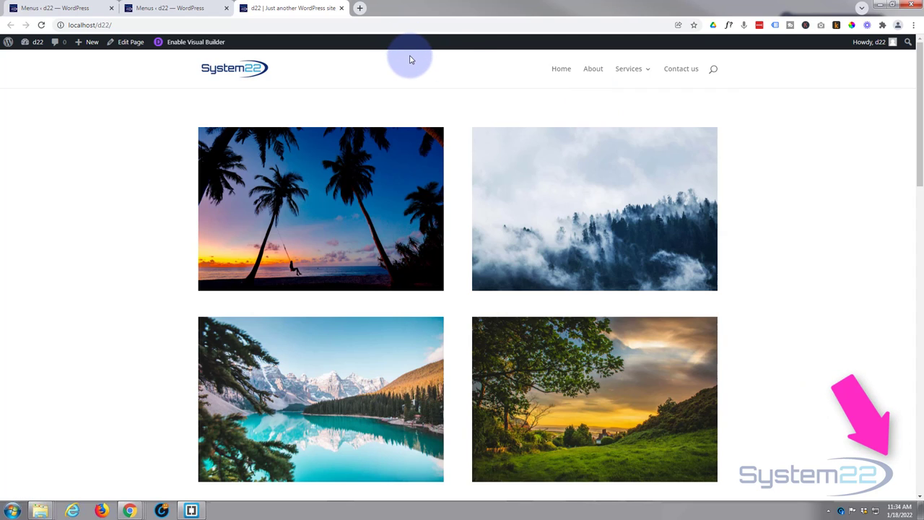
{"action": "mouse_move", "coordinate": [416, 63]}
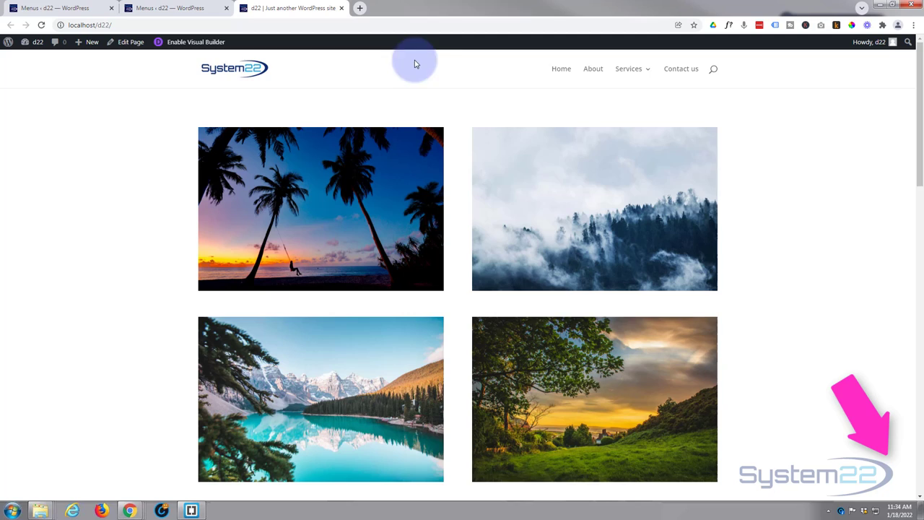
{"action": "mouse_move", "coordinate": [864, 222]}
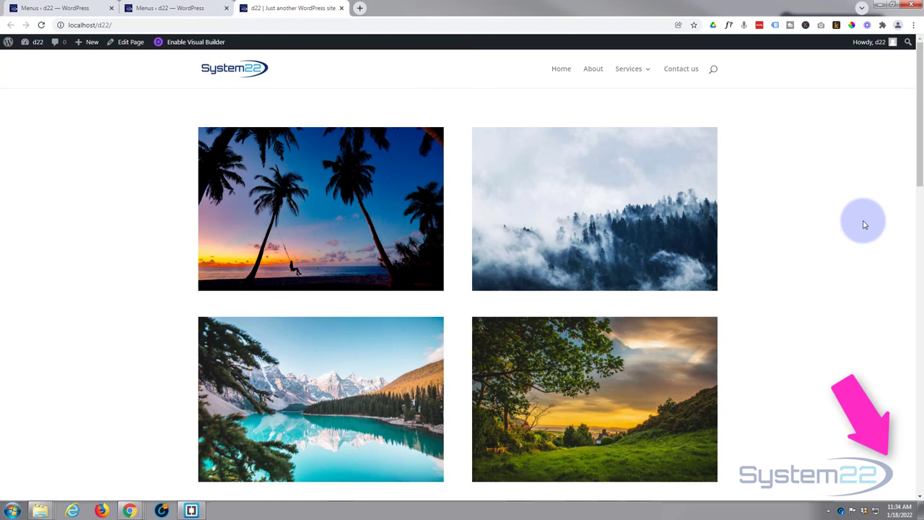